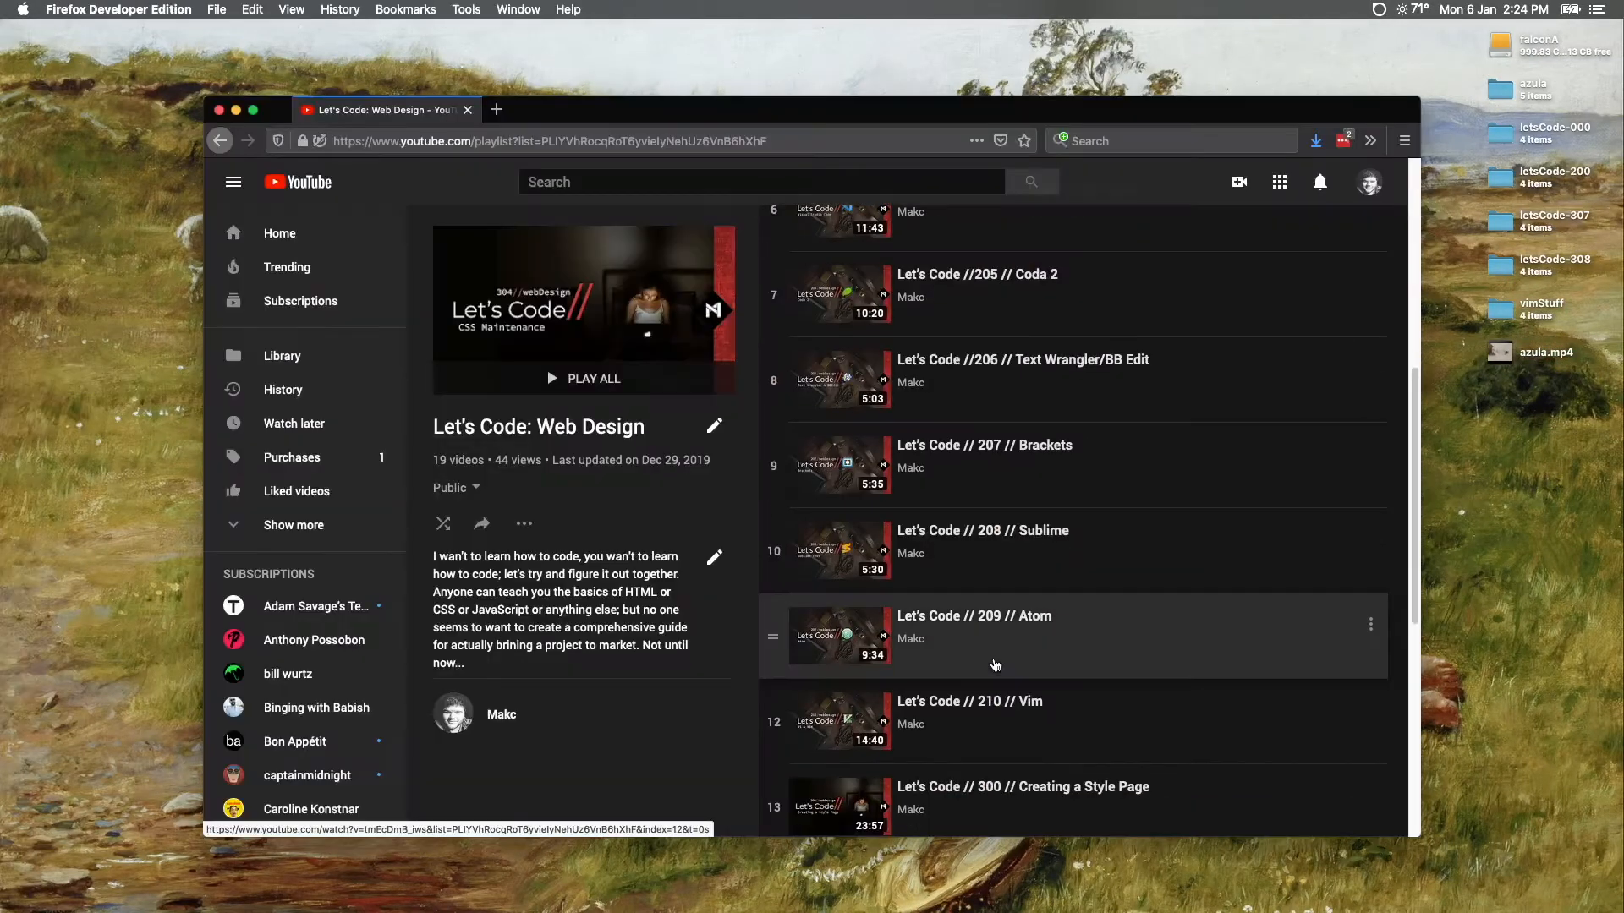
Step: Scroll through main.css in Atom, then search 'vs' to bring up VS Code
scroll("down", 3)
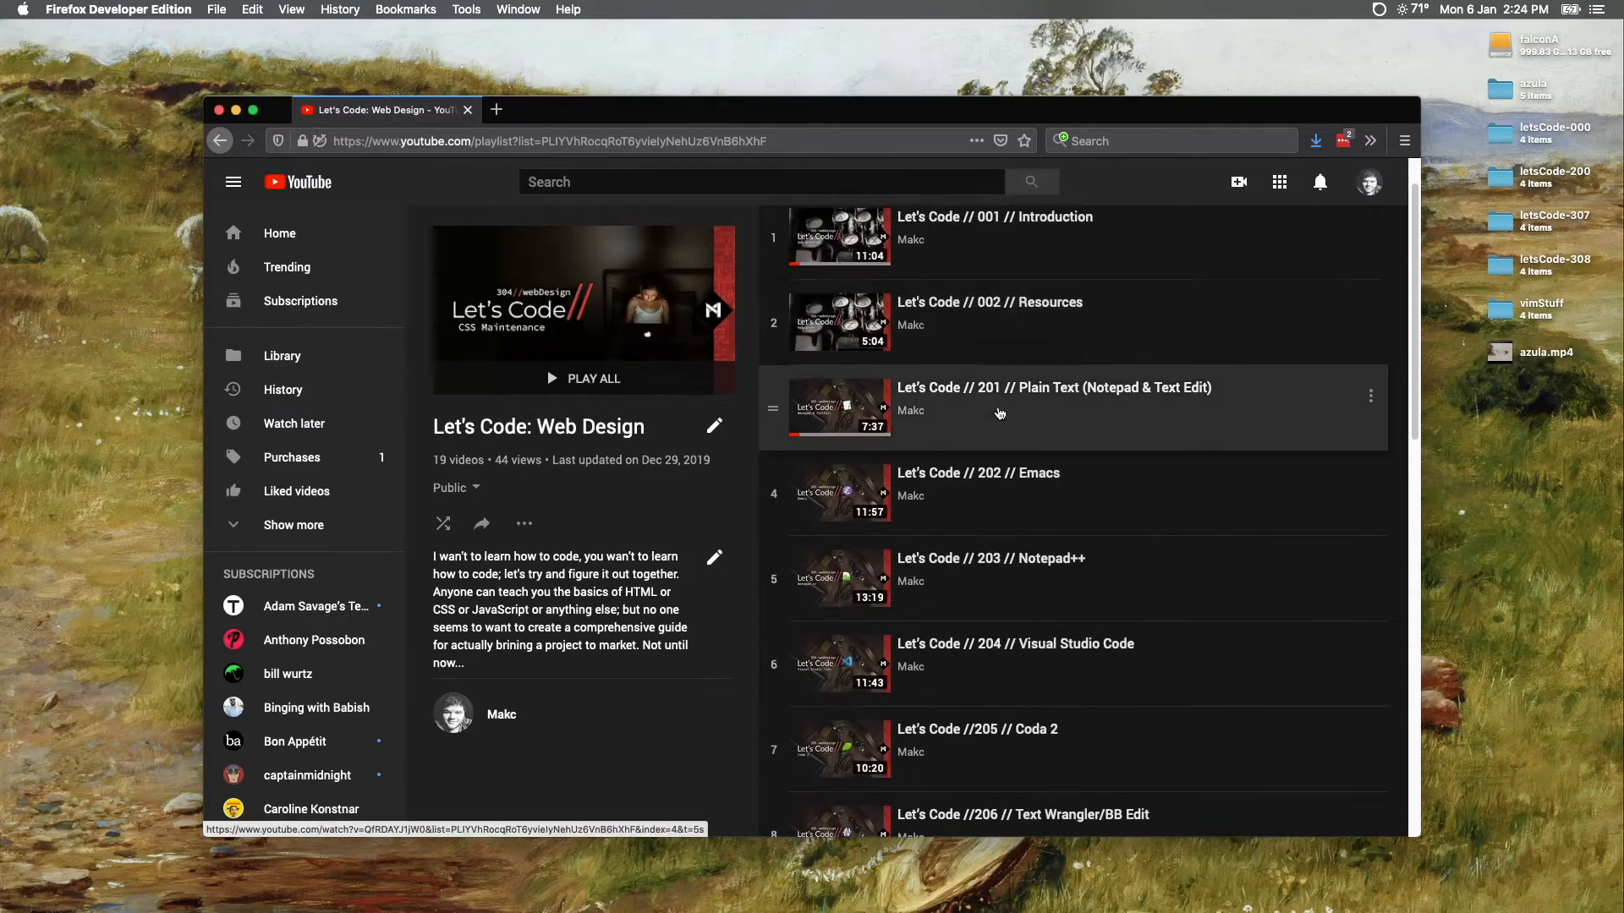
scroll("down", 3)
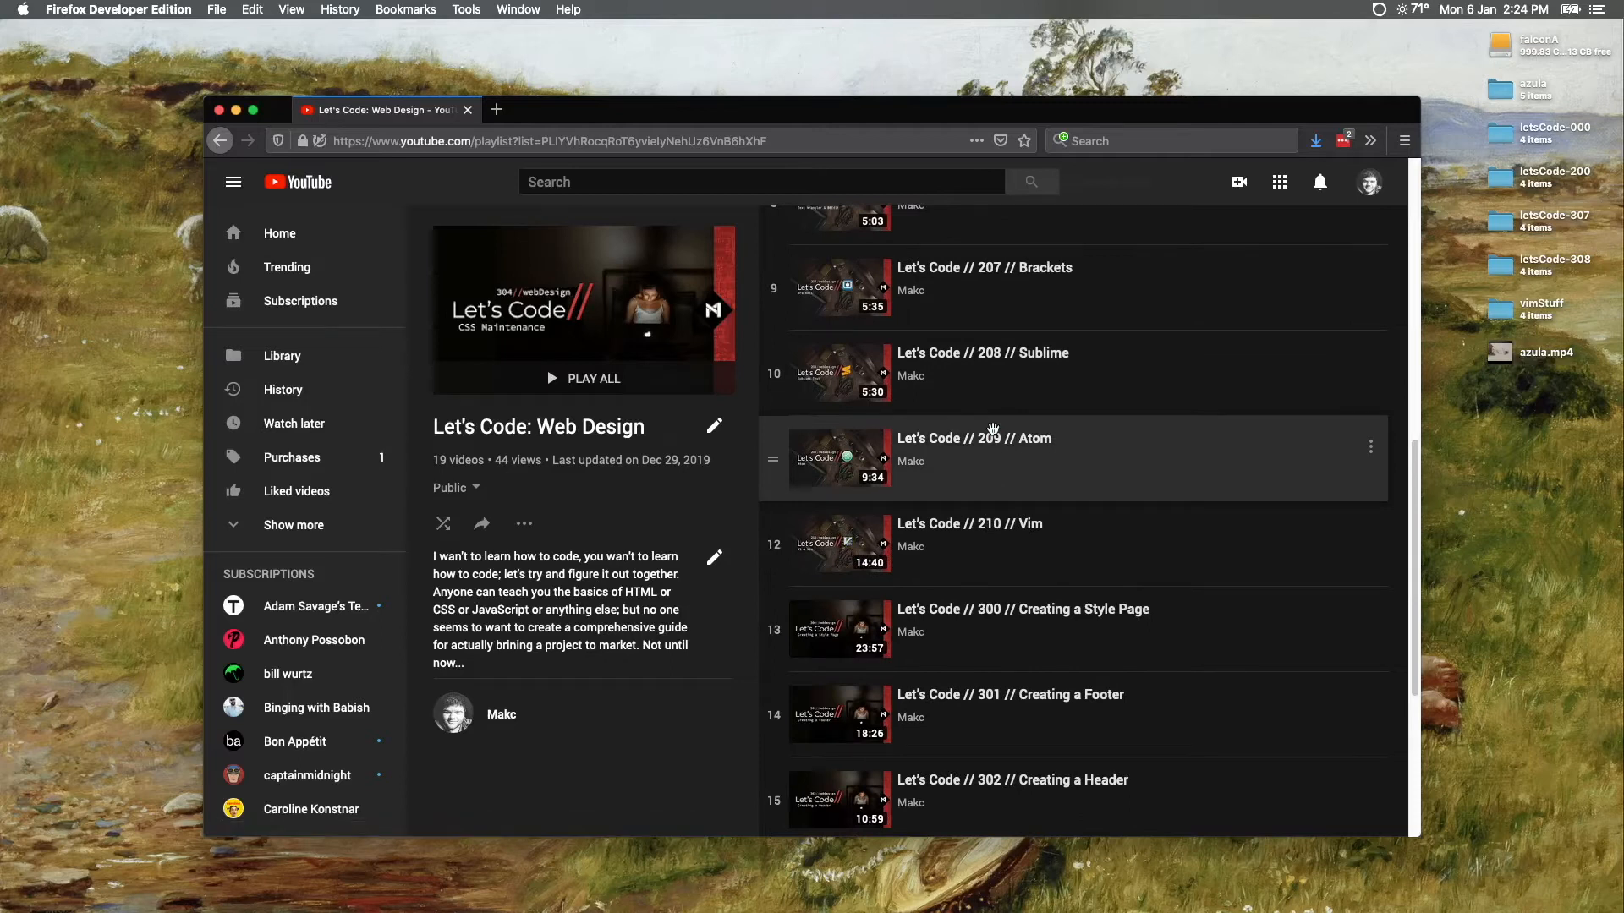
scroll("down", 3)
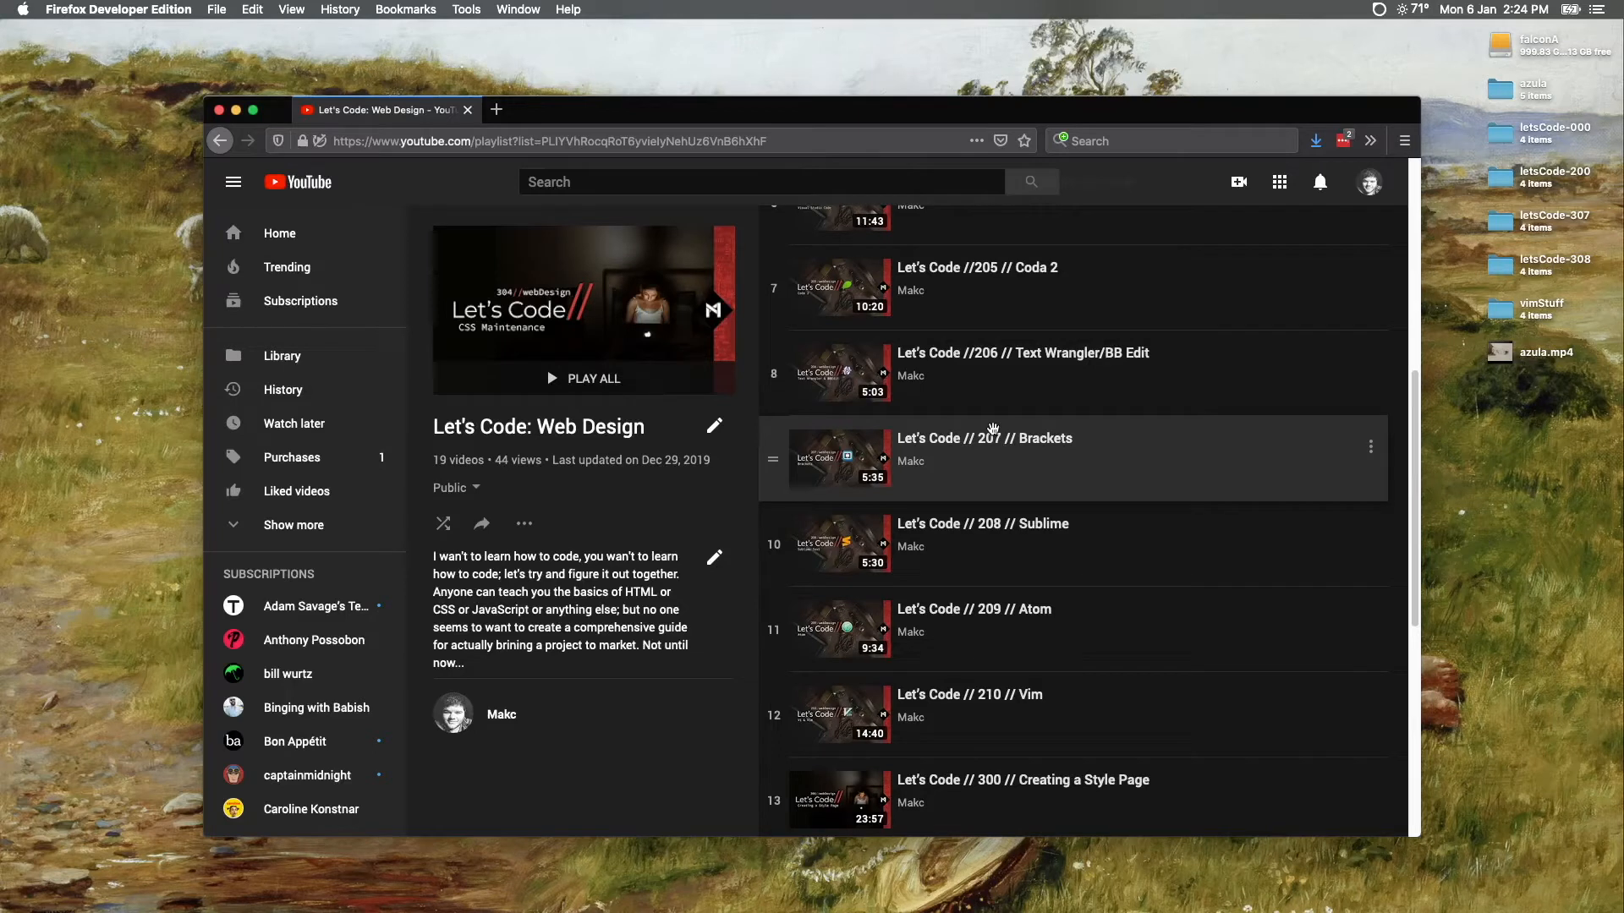
scroll("down", 3)
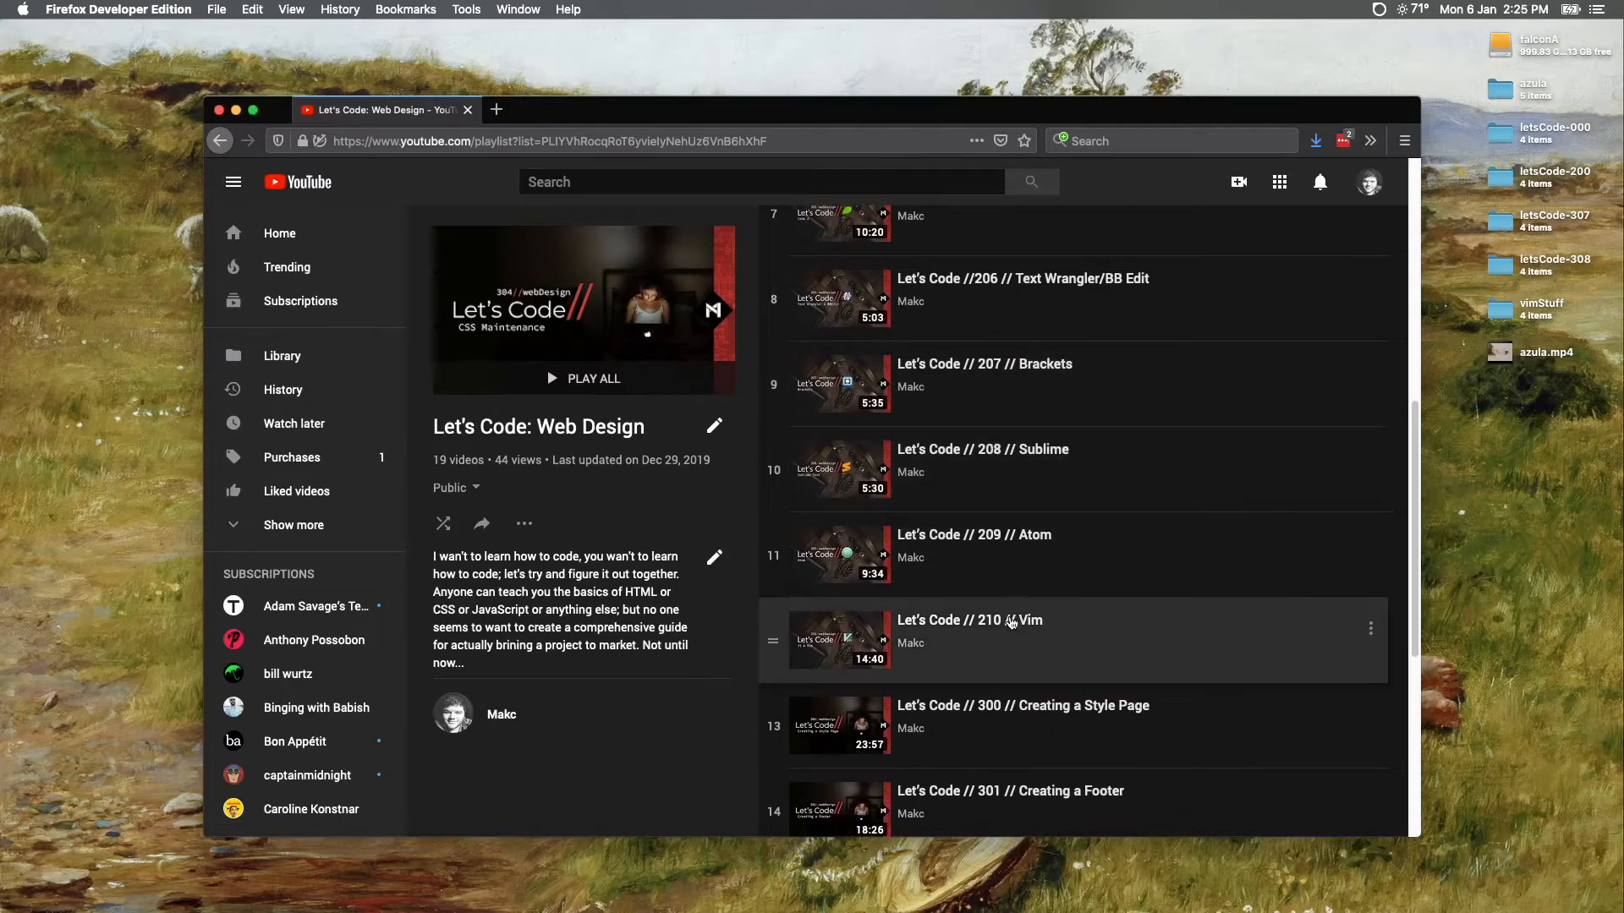
scroll("down", 3)
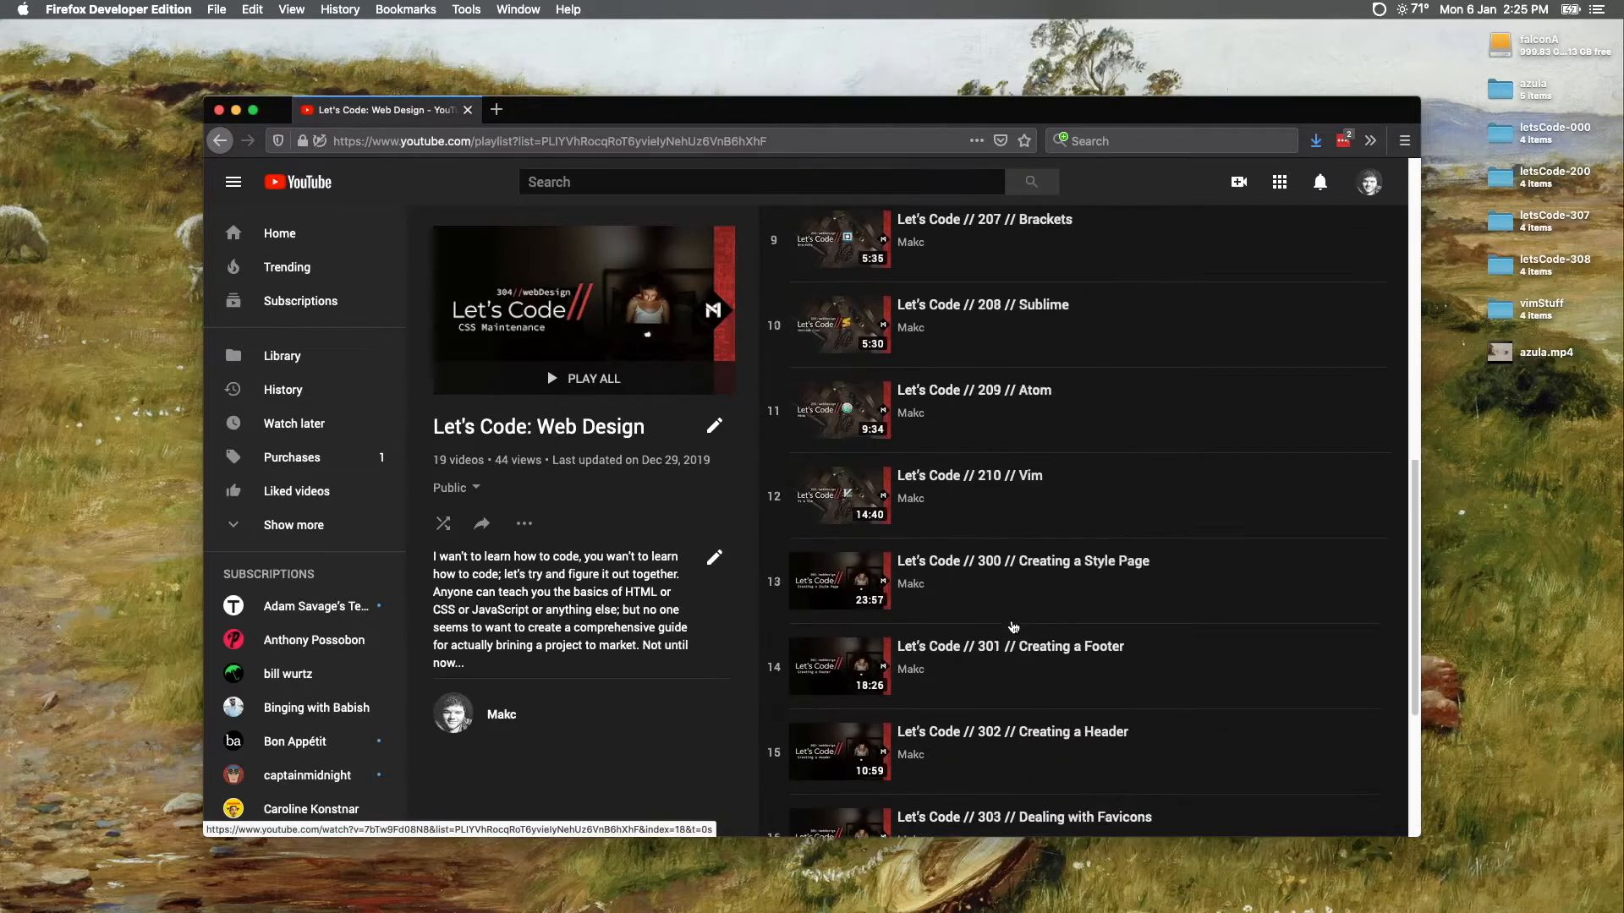
scroll("down", 3)
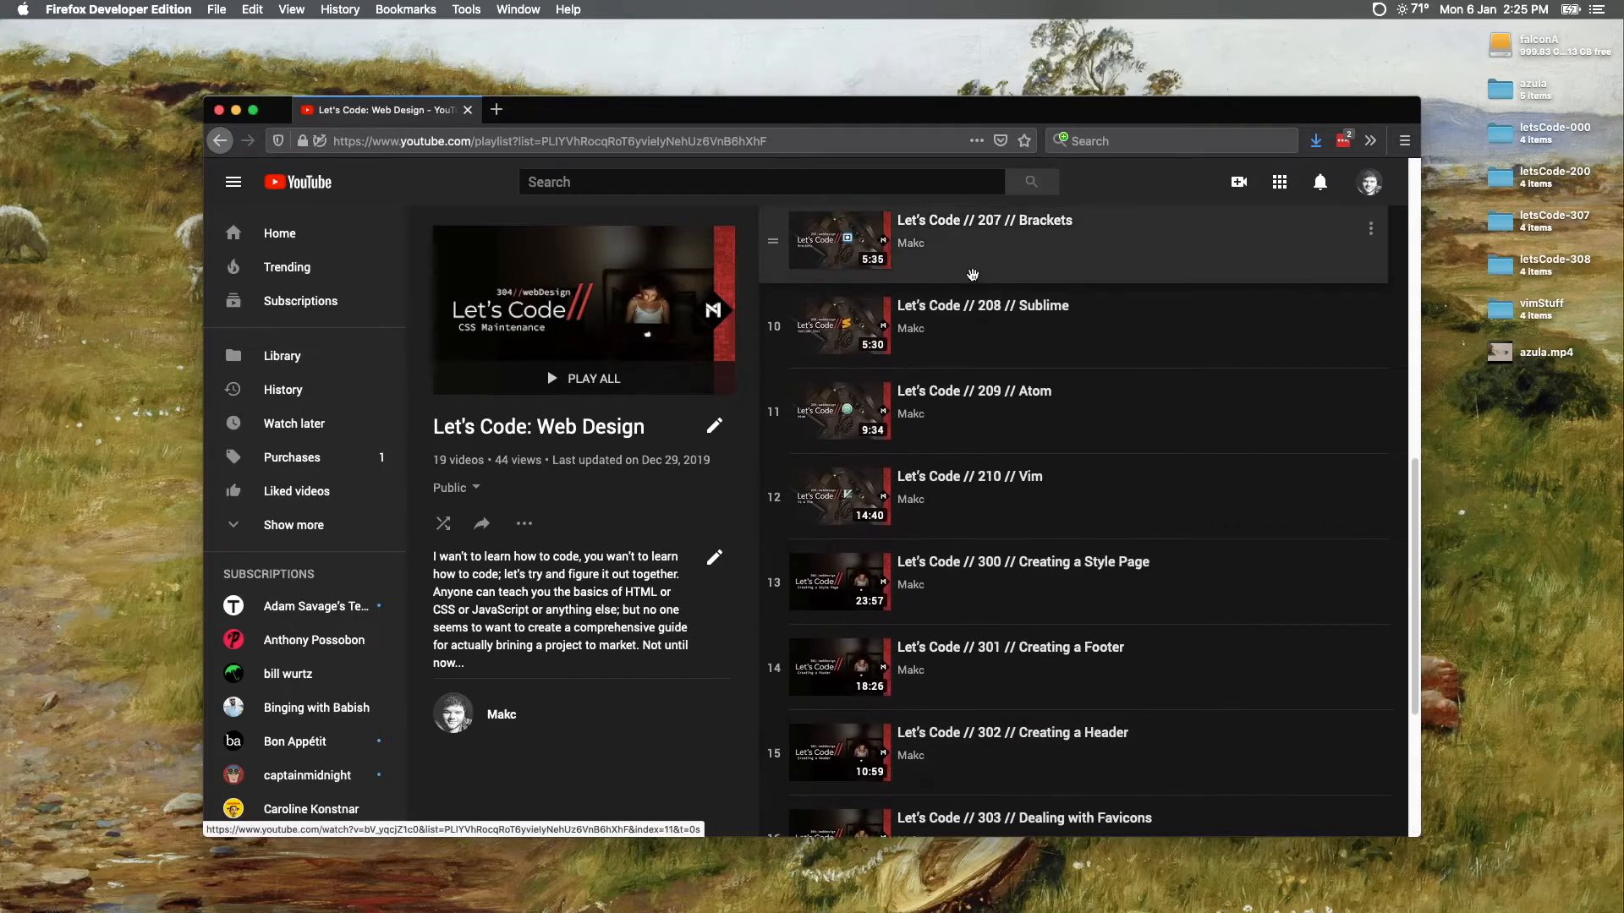
mouse_move(1033, 678)
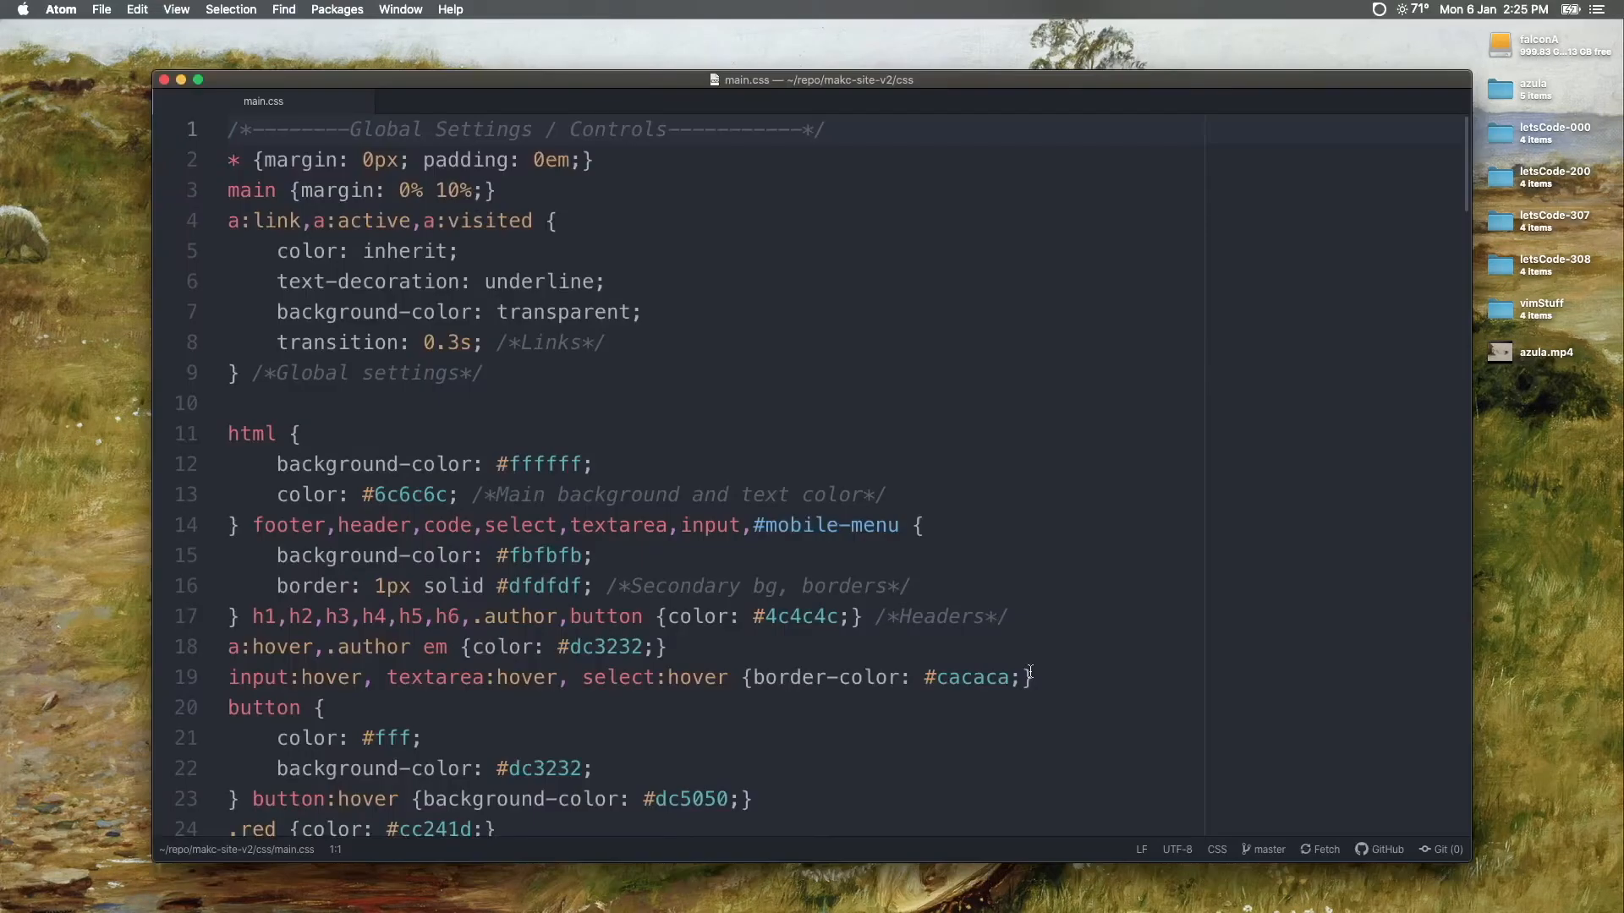
type("vs")
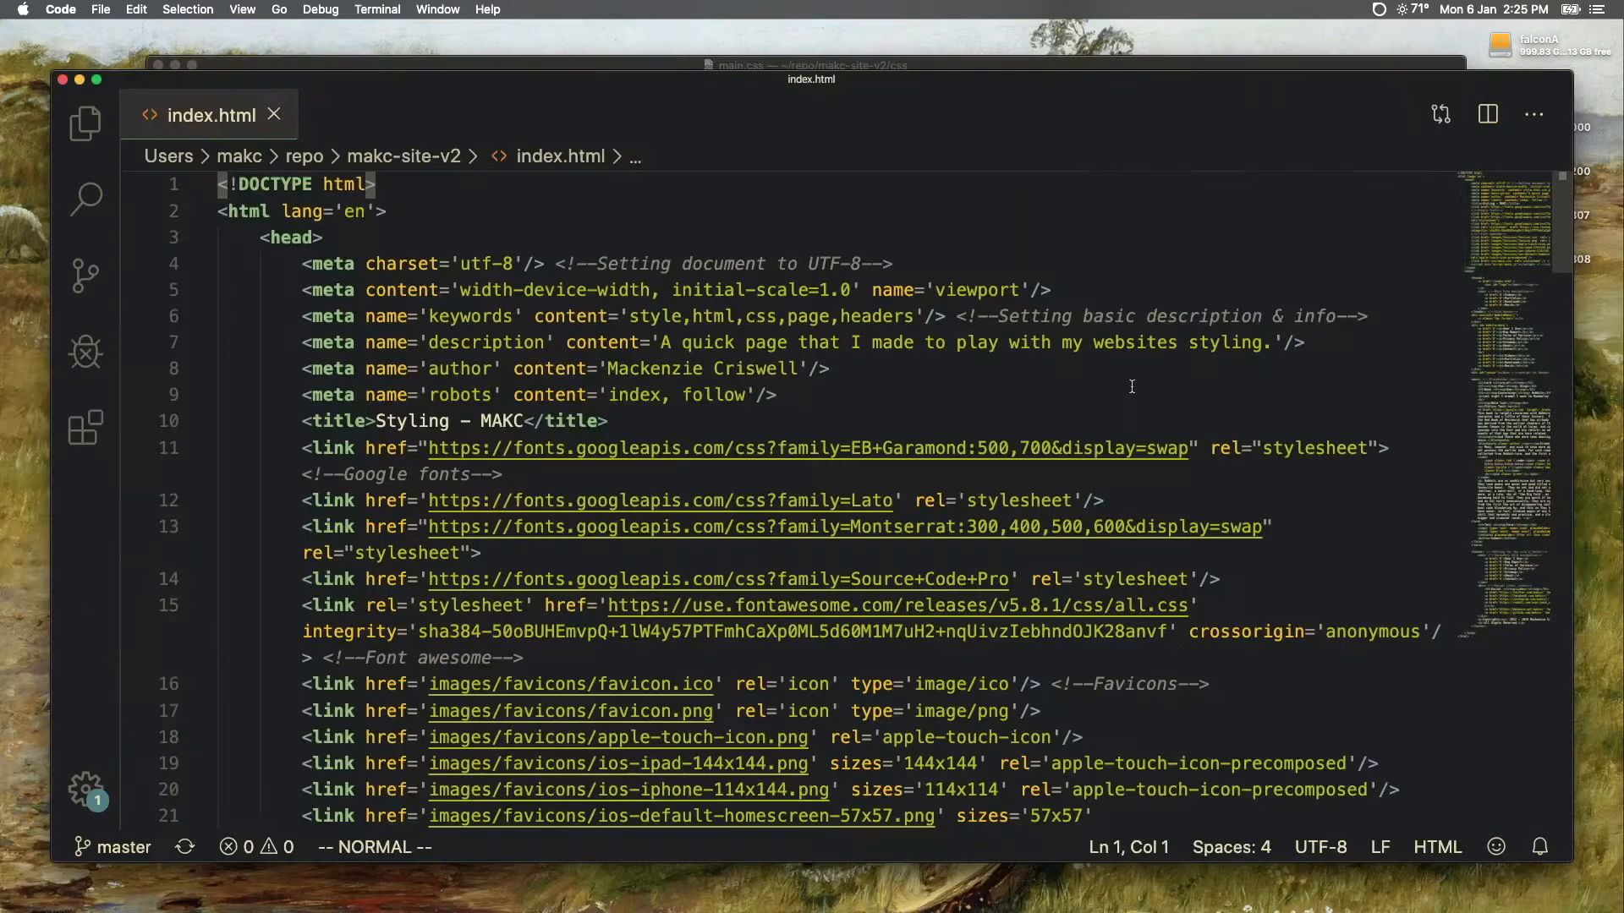
mouse_move(1102, 651)
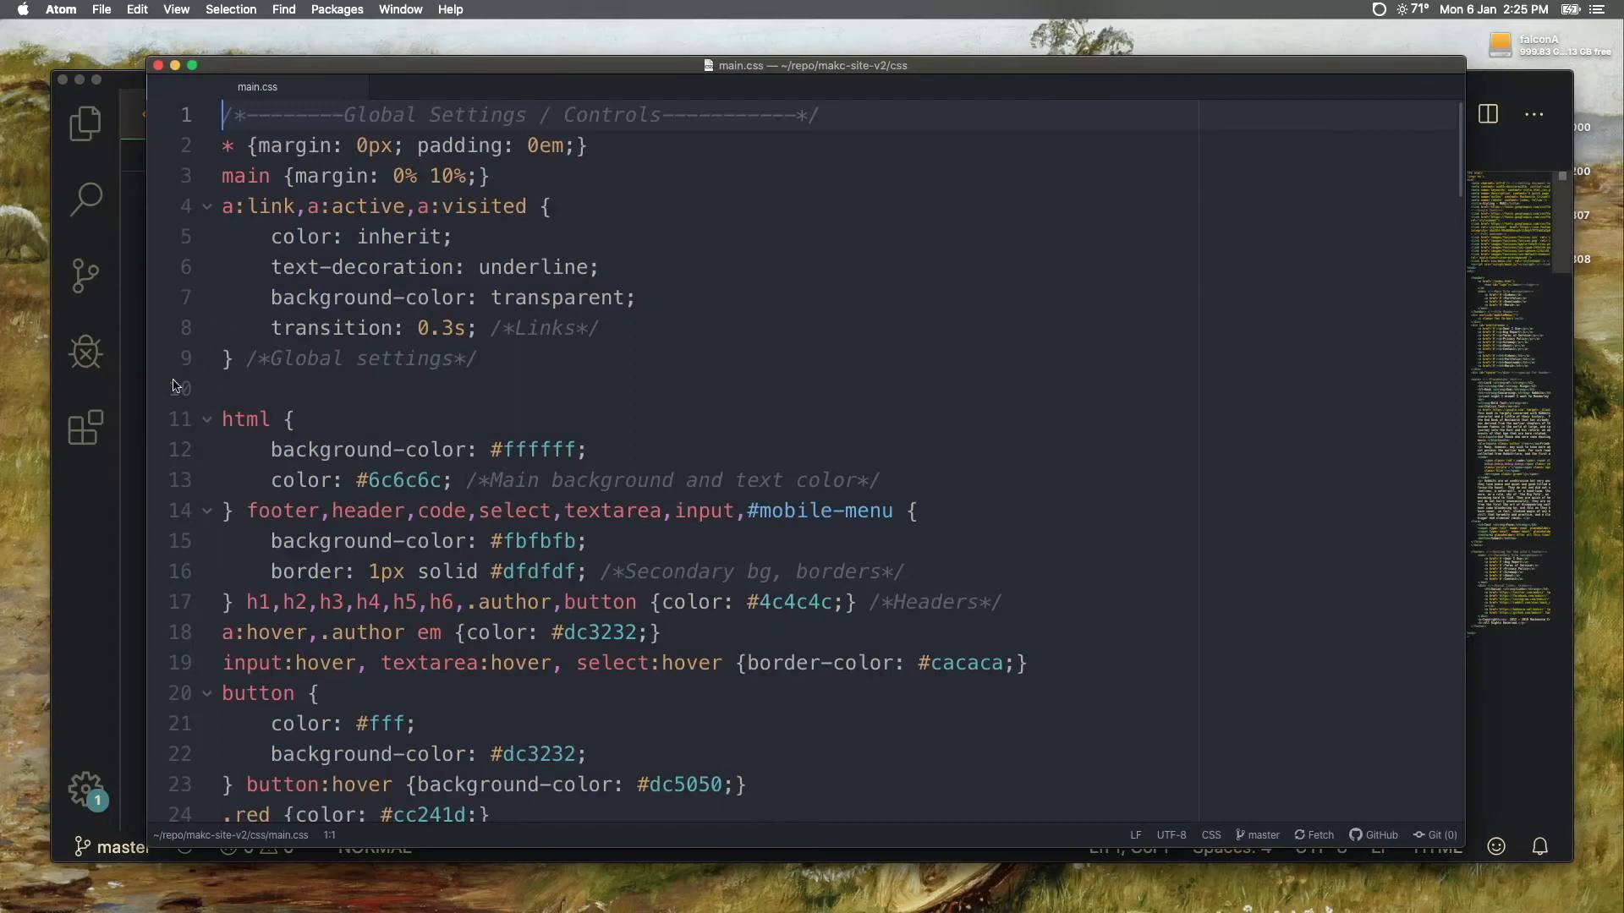
mouse_move(149, 470)
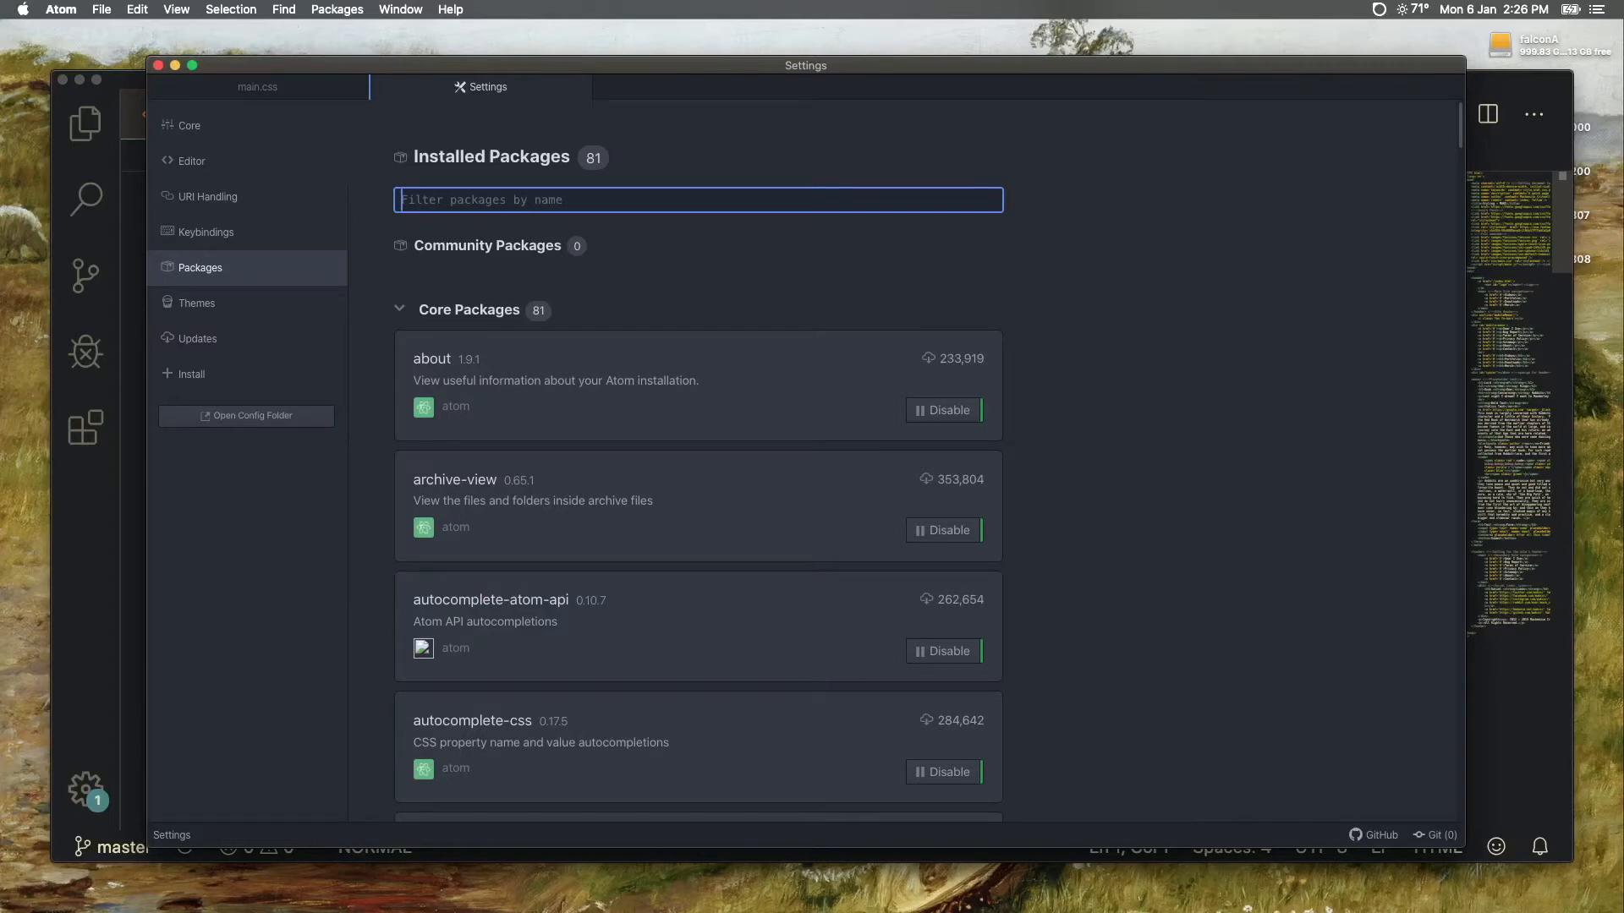
mouse_move(119, 484)
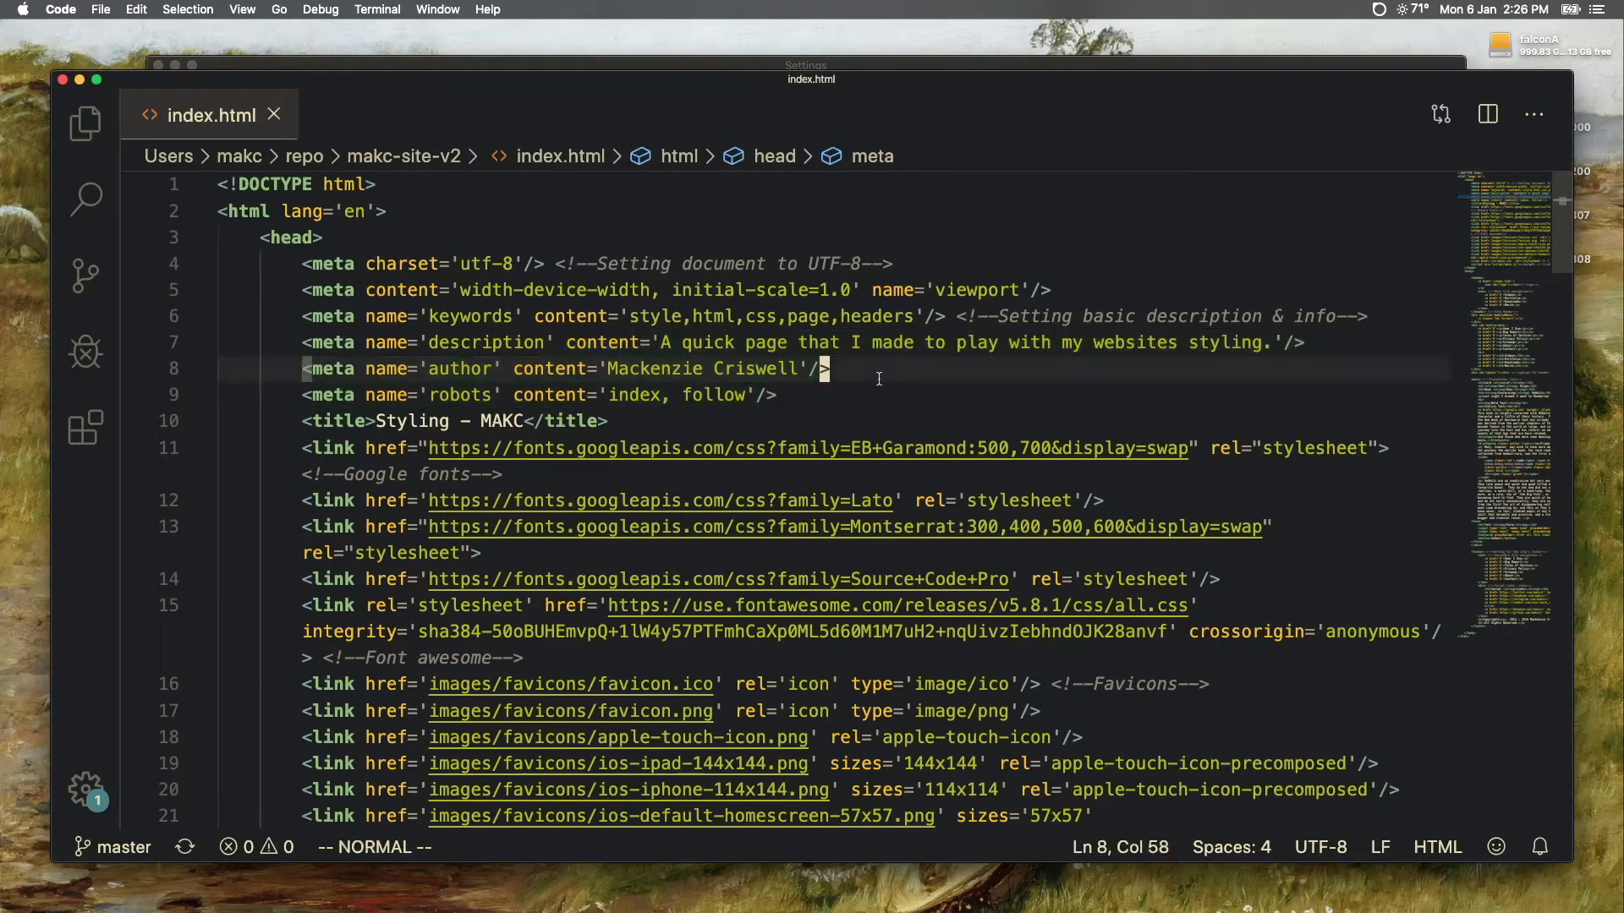
mouse_move(321, 264)
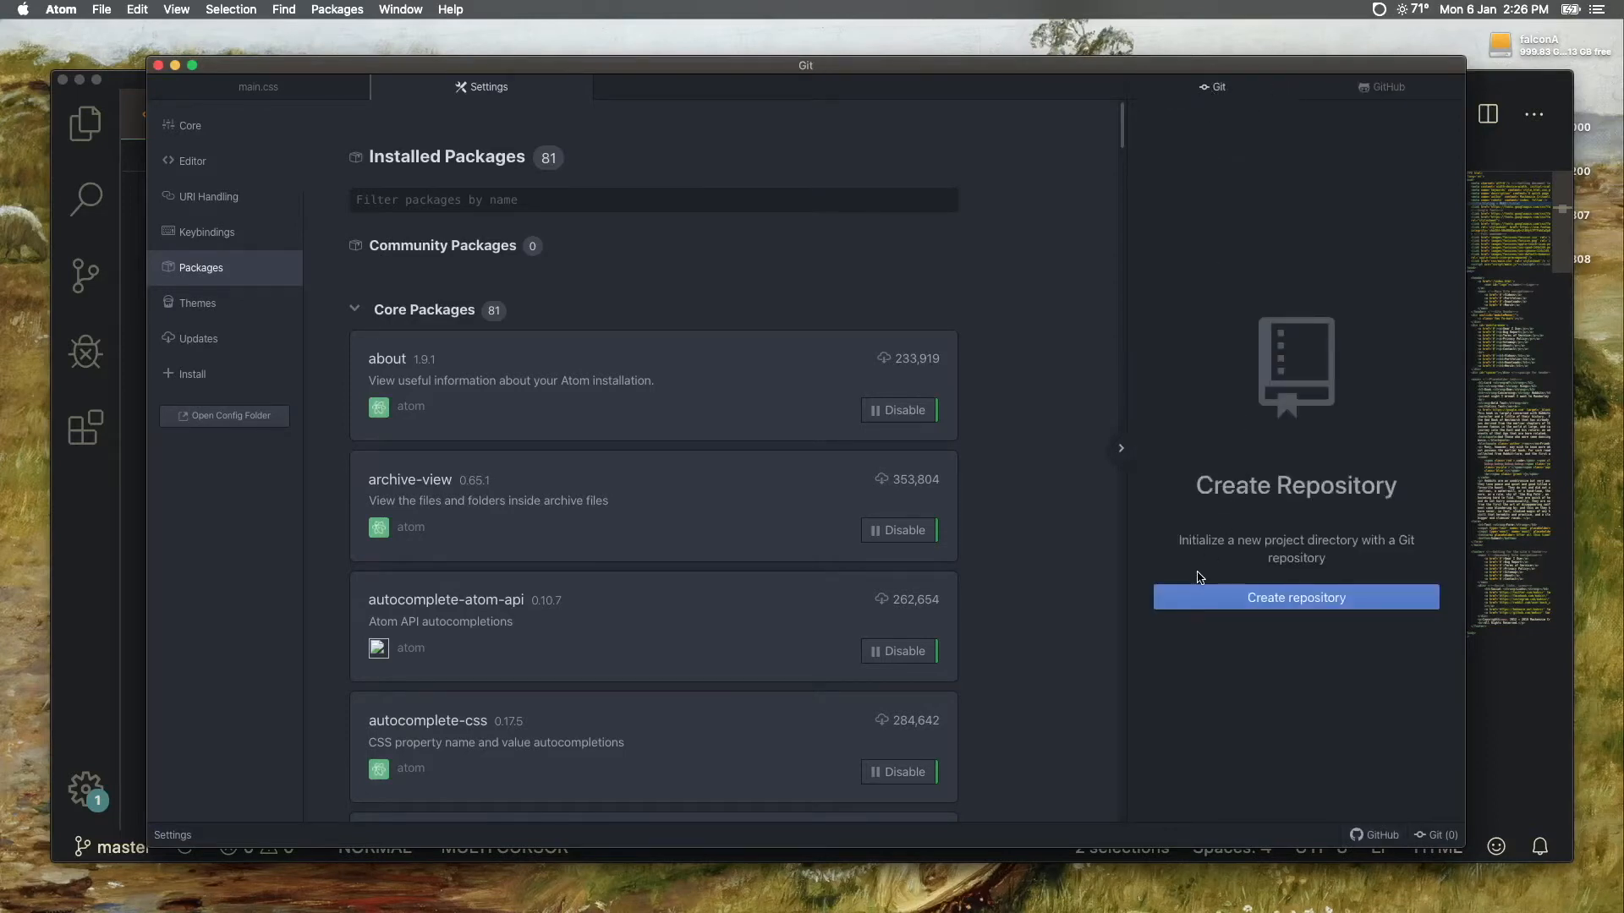
Step: Show the Git panel with staged changes and commit history beside main.css
left_click(259, 86)
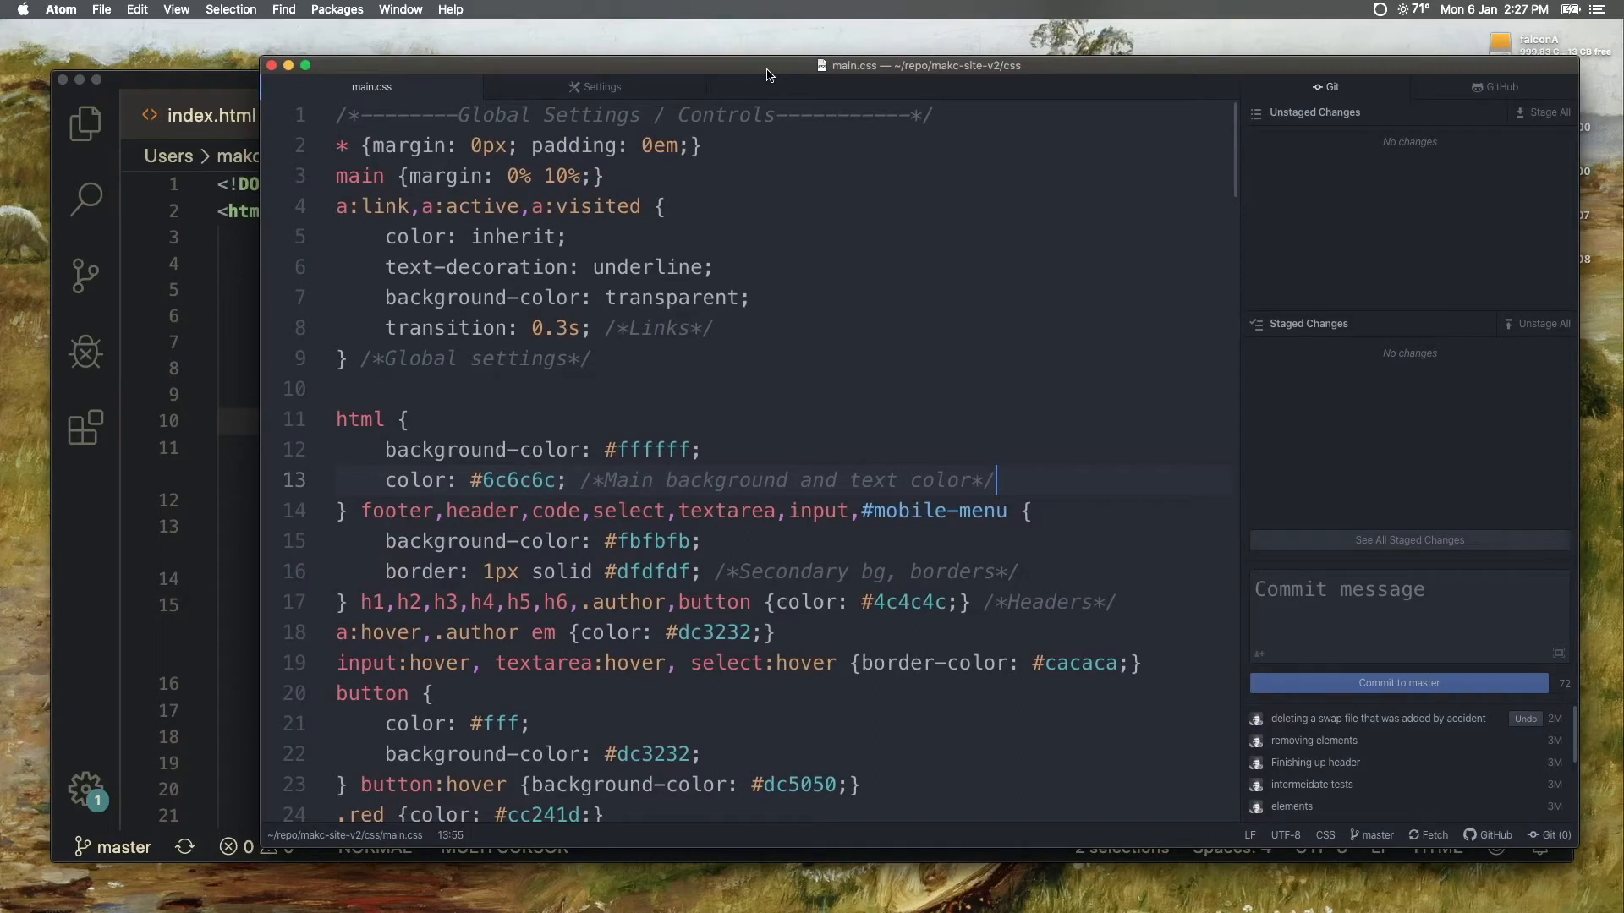
mouse_move(472, 145)
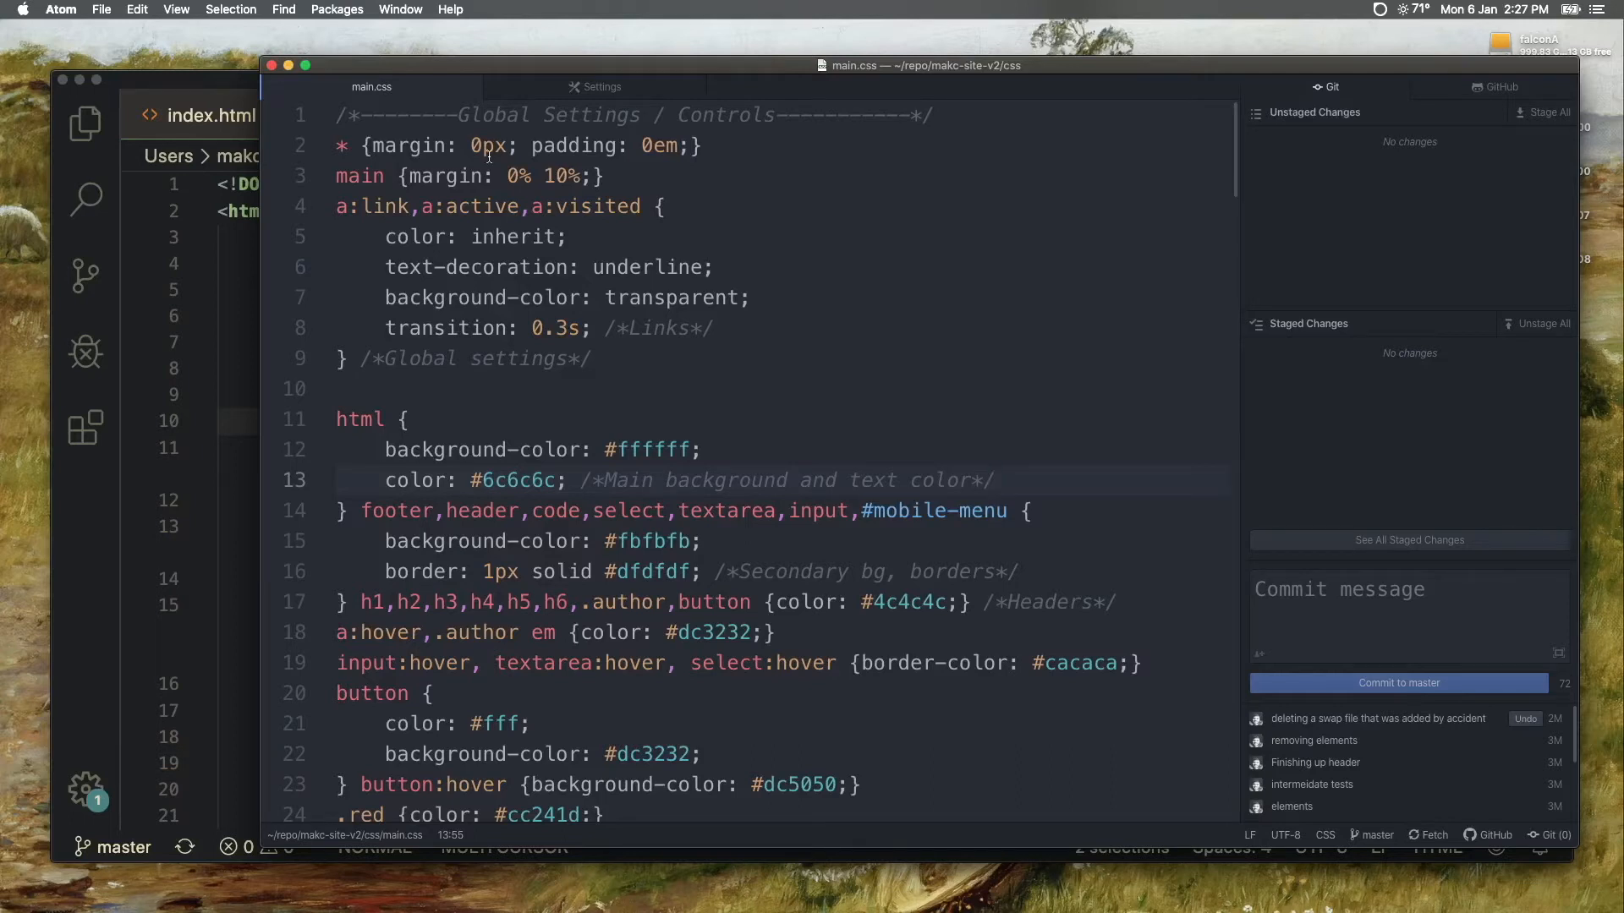
left_click(994, 481)
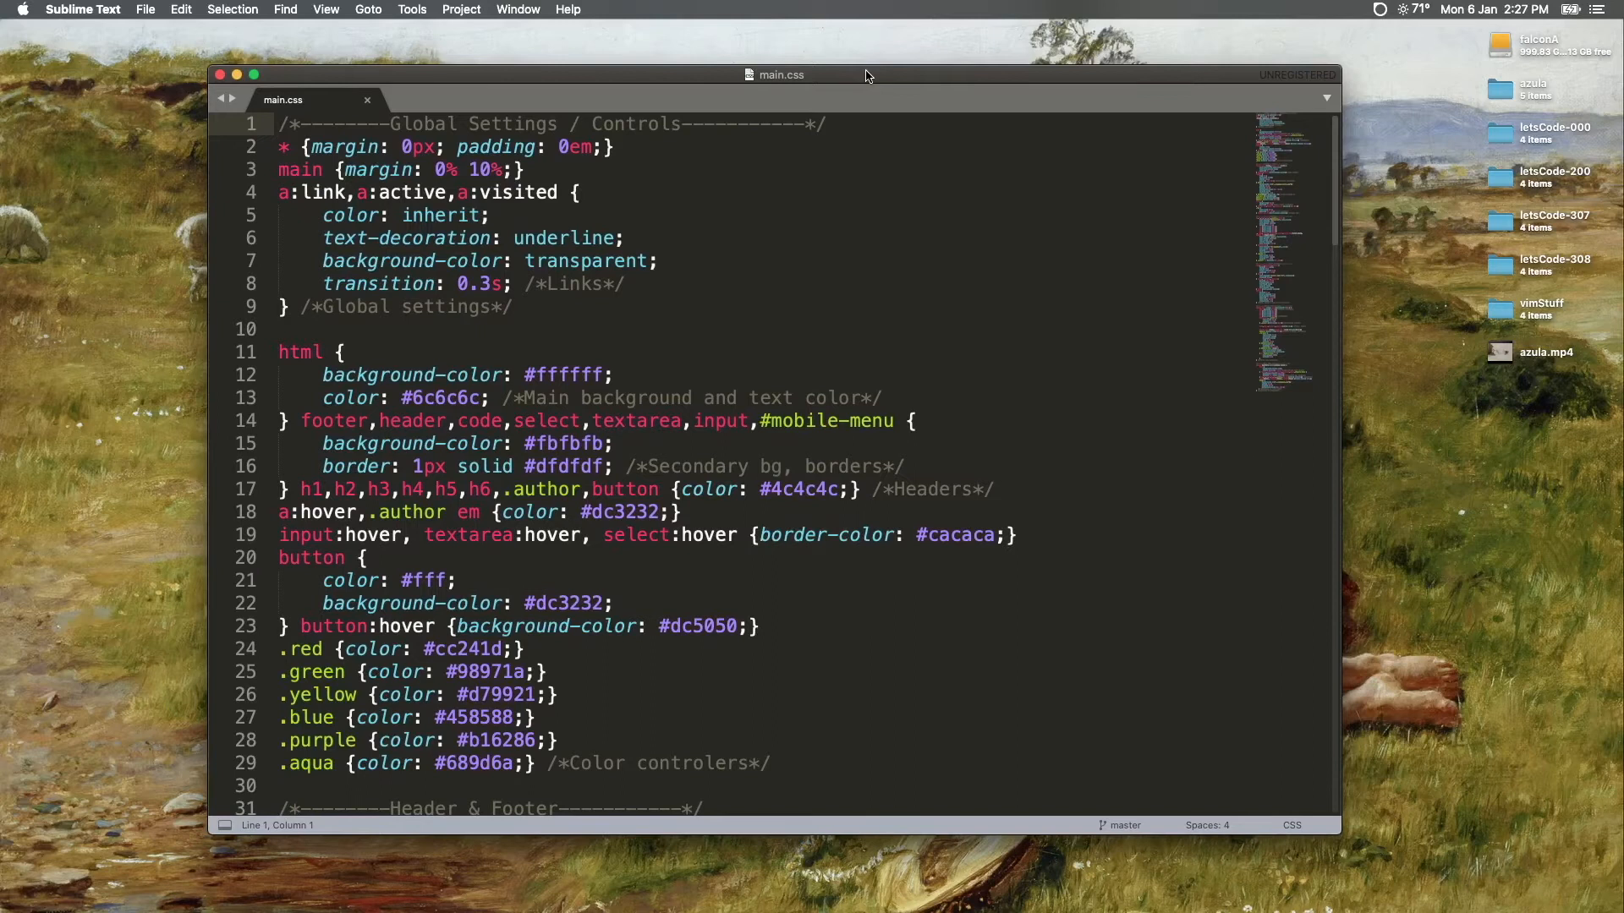
Step: Scroll down through main.css in Sublime Text
scroll("down", 3)
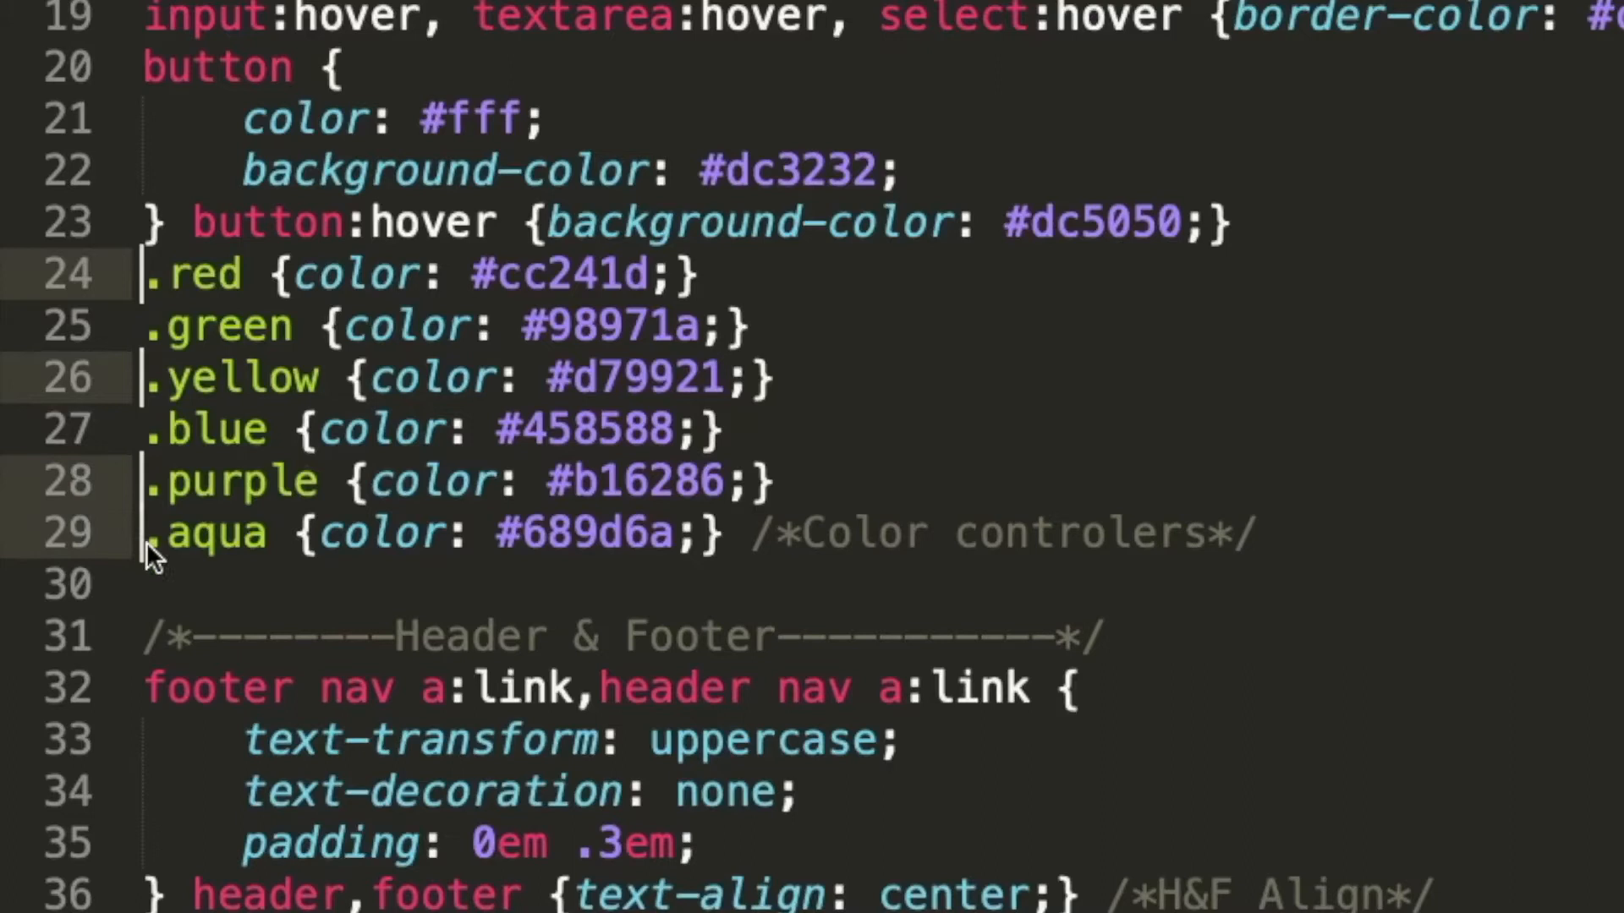
type("helooo")
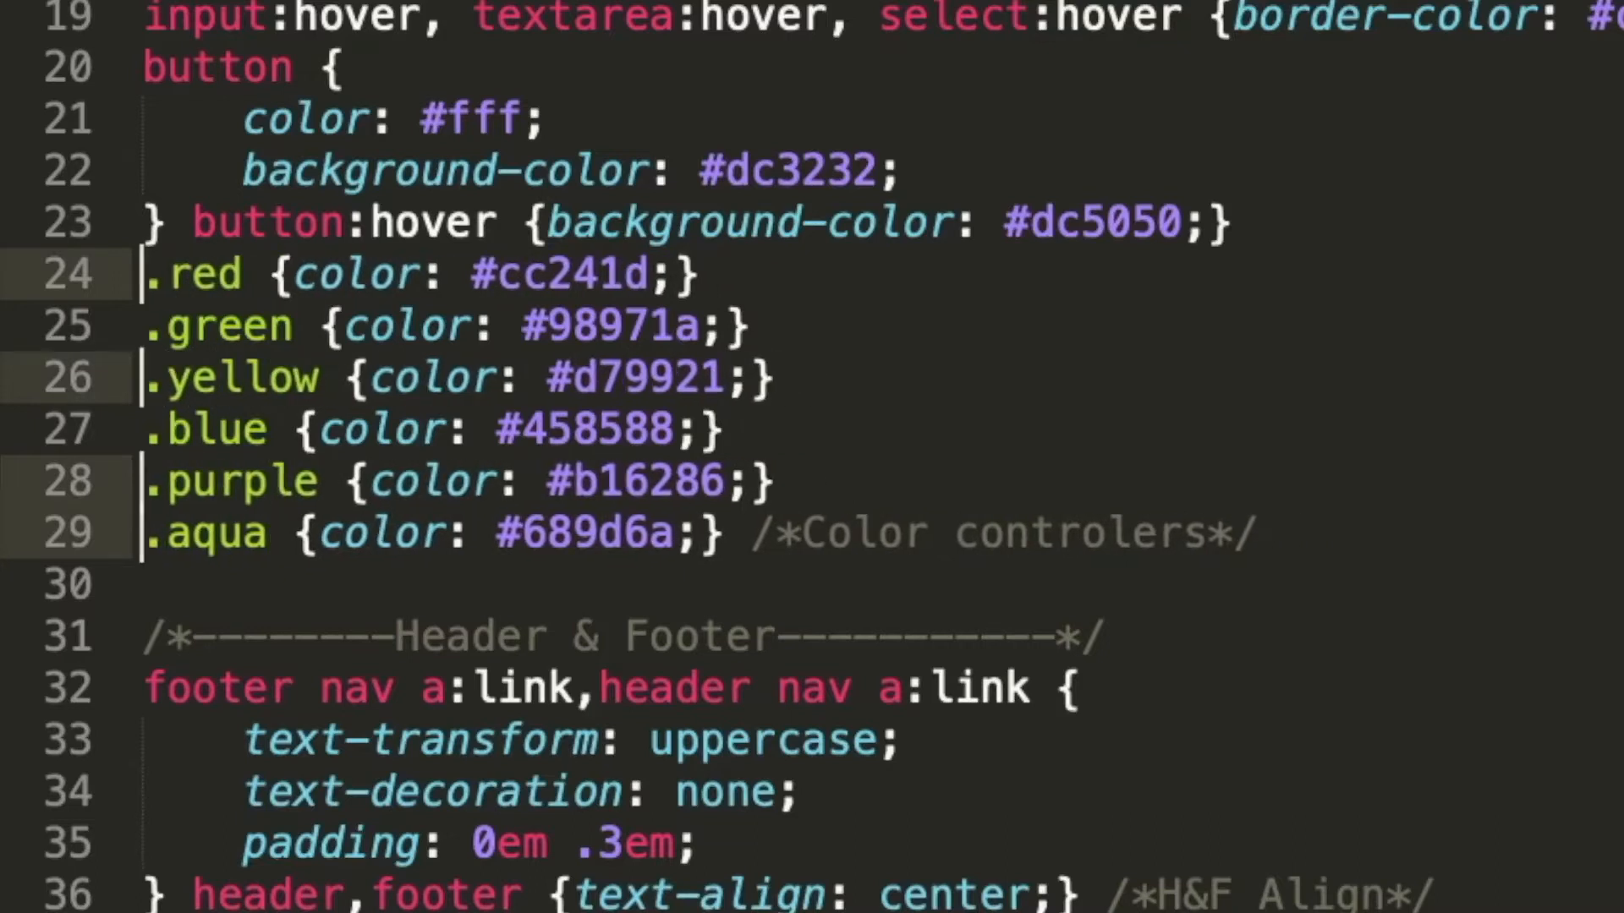
type("the quick")
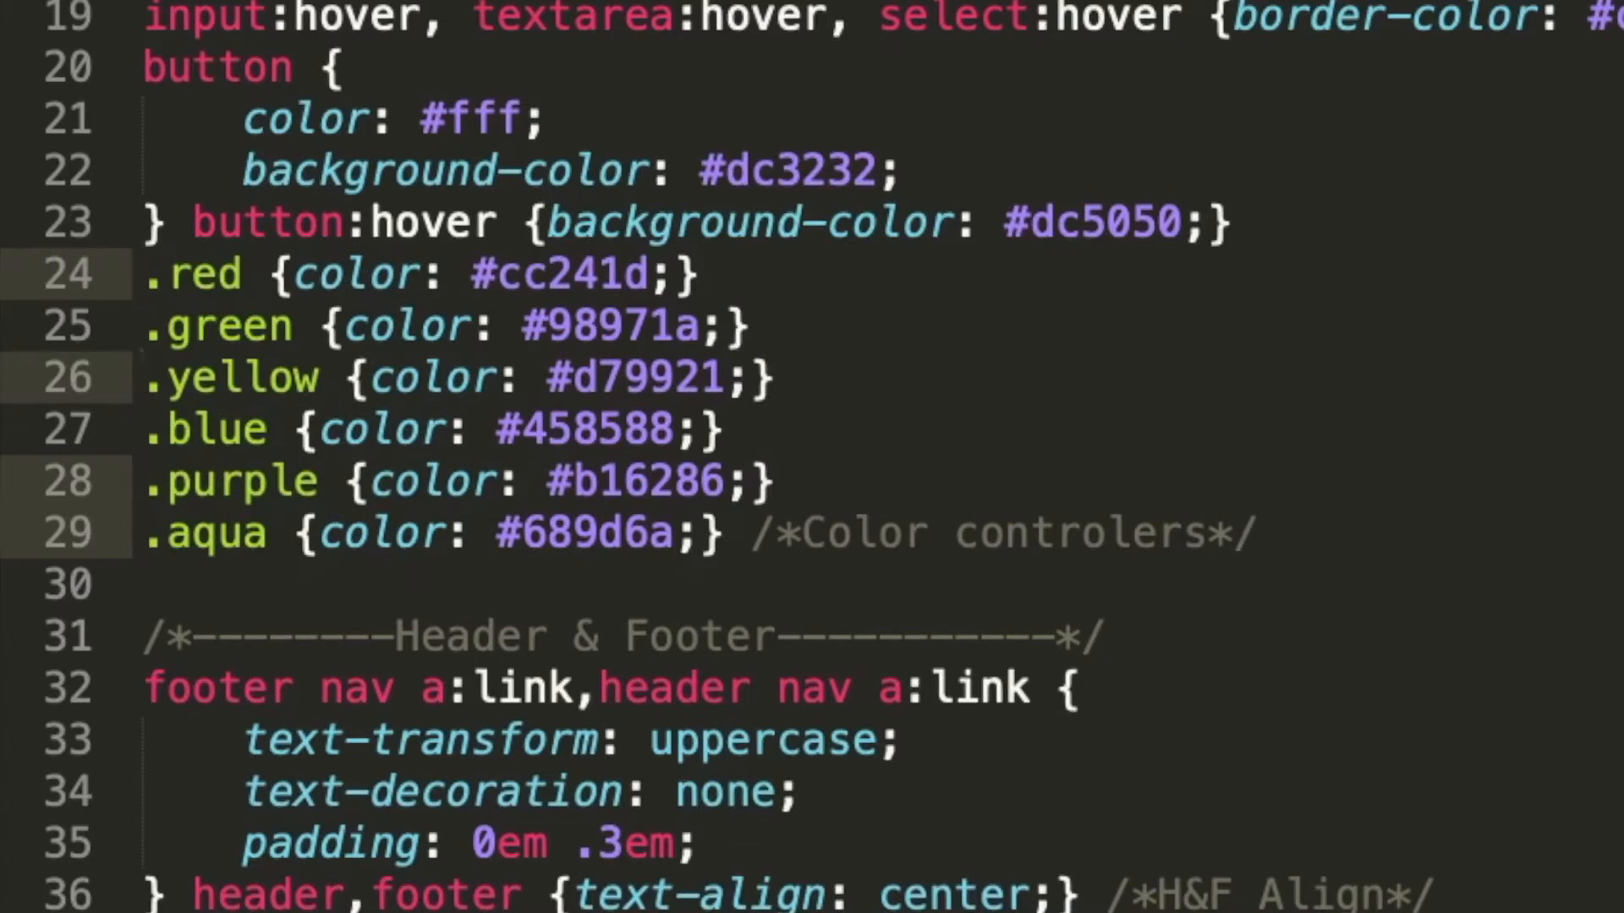
left_click(203, 326)
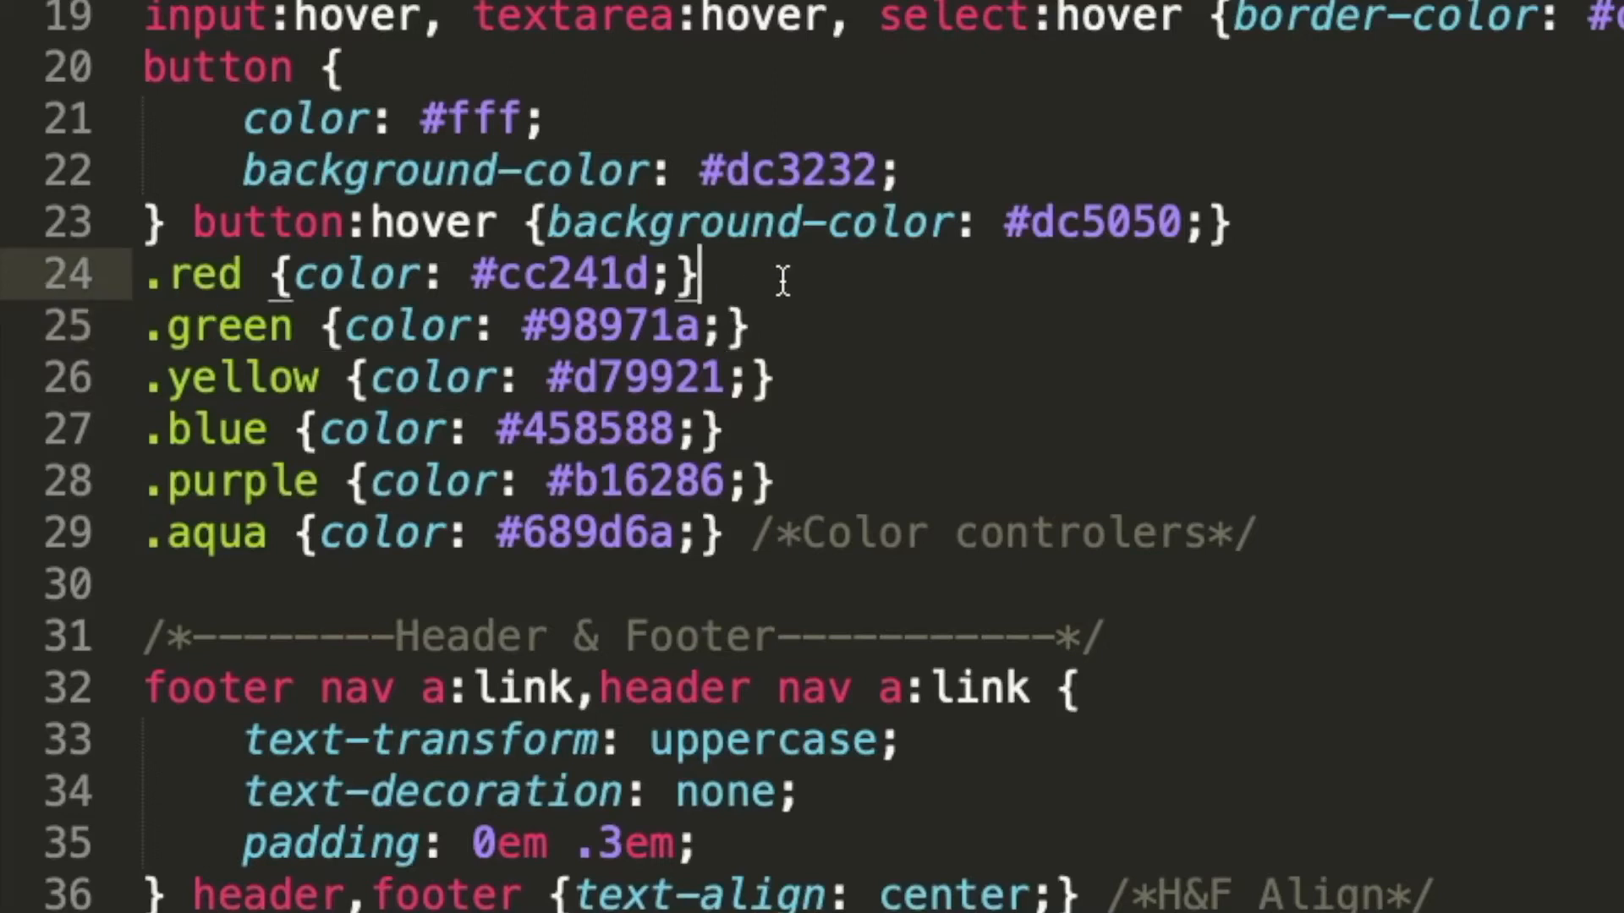
type("the")
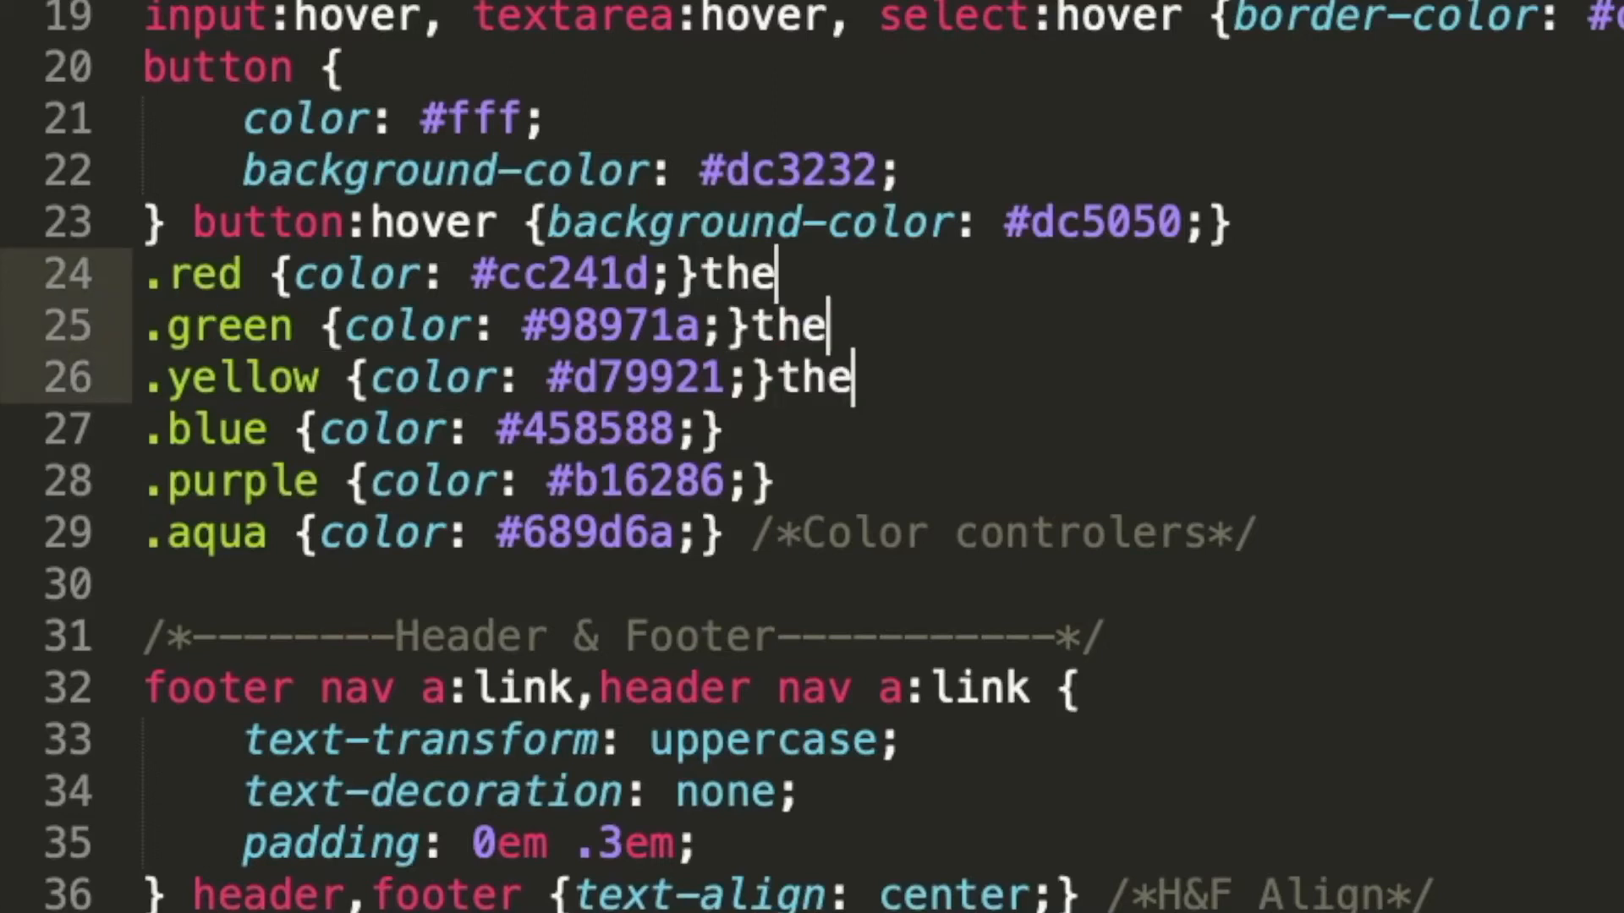
key("BackSpace")
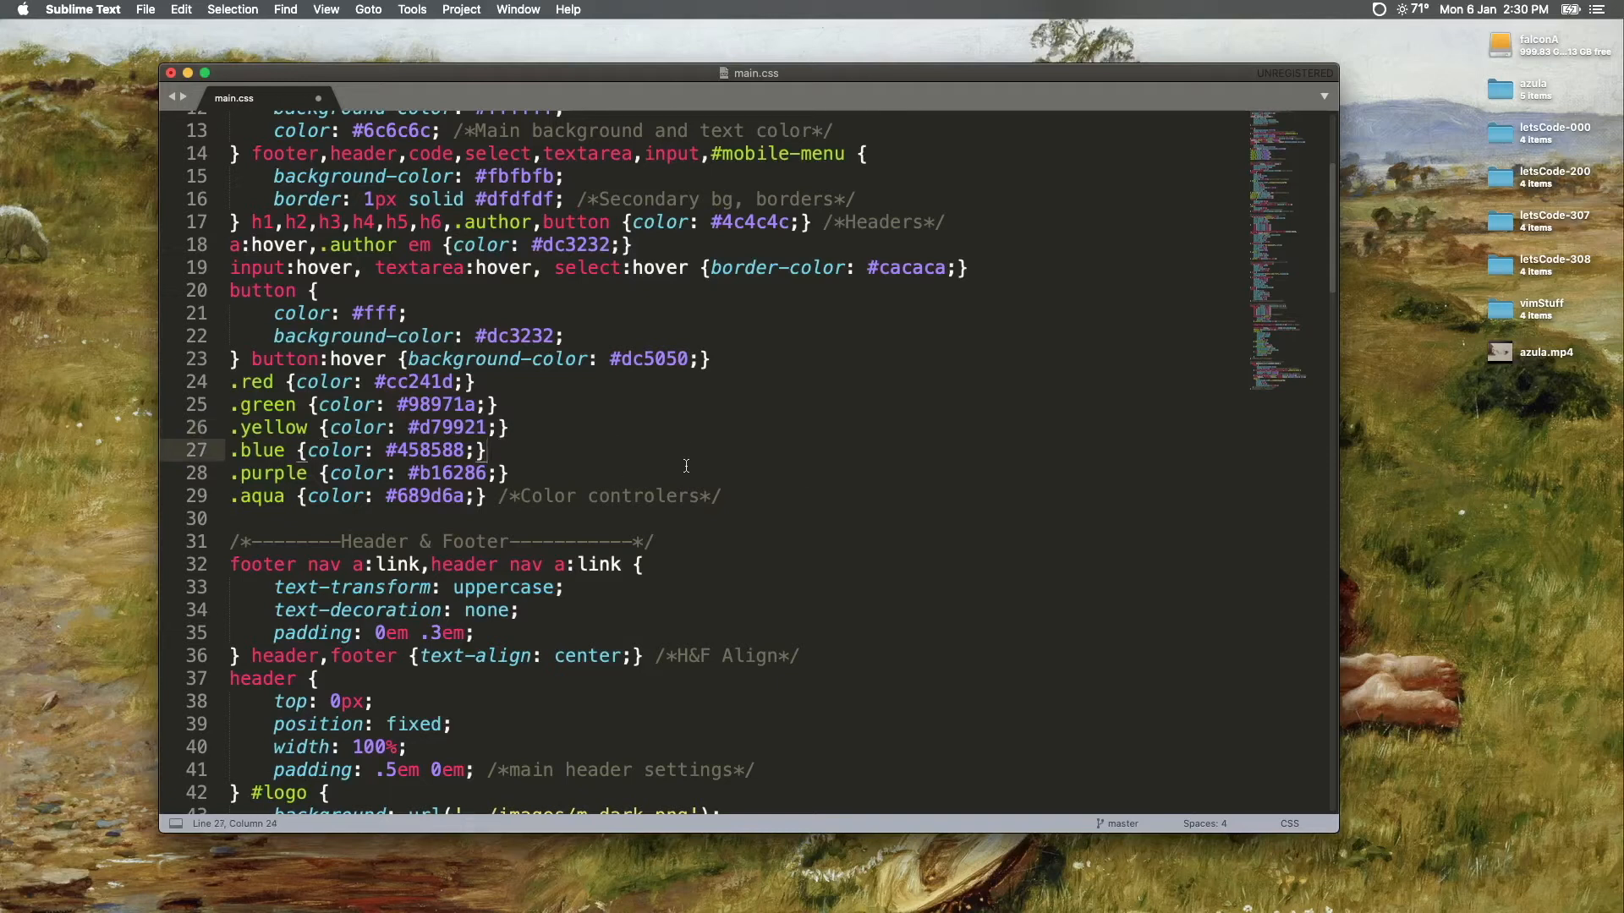
Step: Check the Homebrew upgrade output in Terminal, then hide it to reveal the desktop
left_click(785, 501)
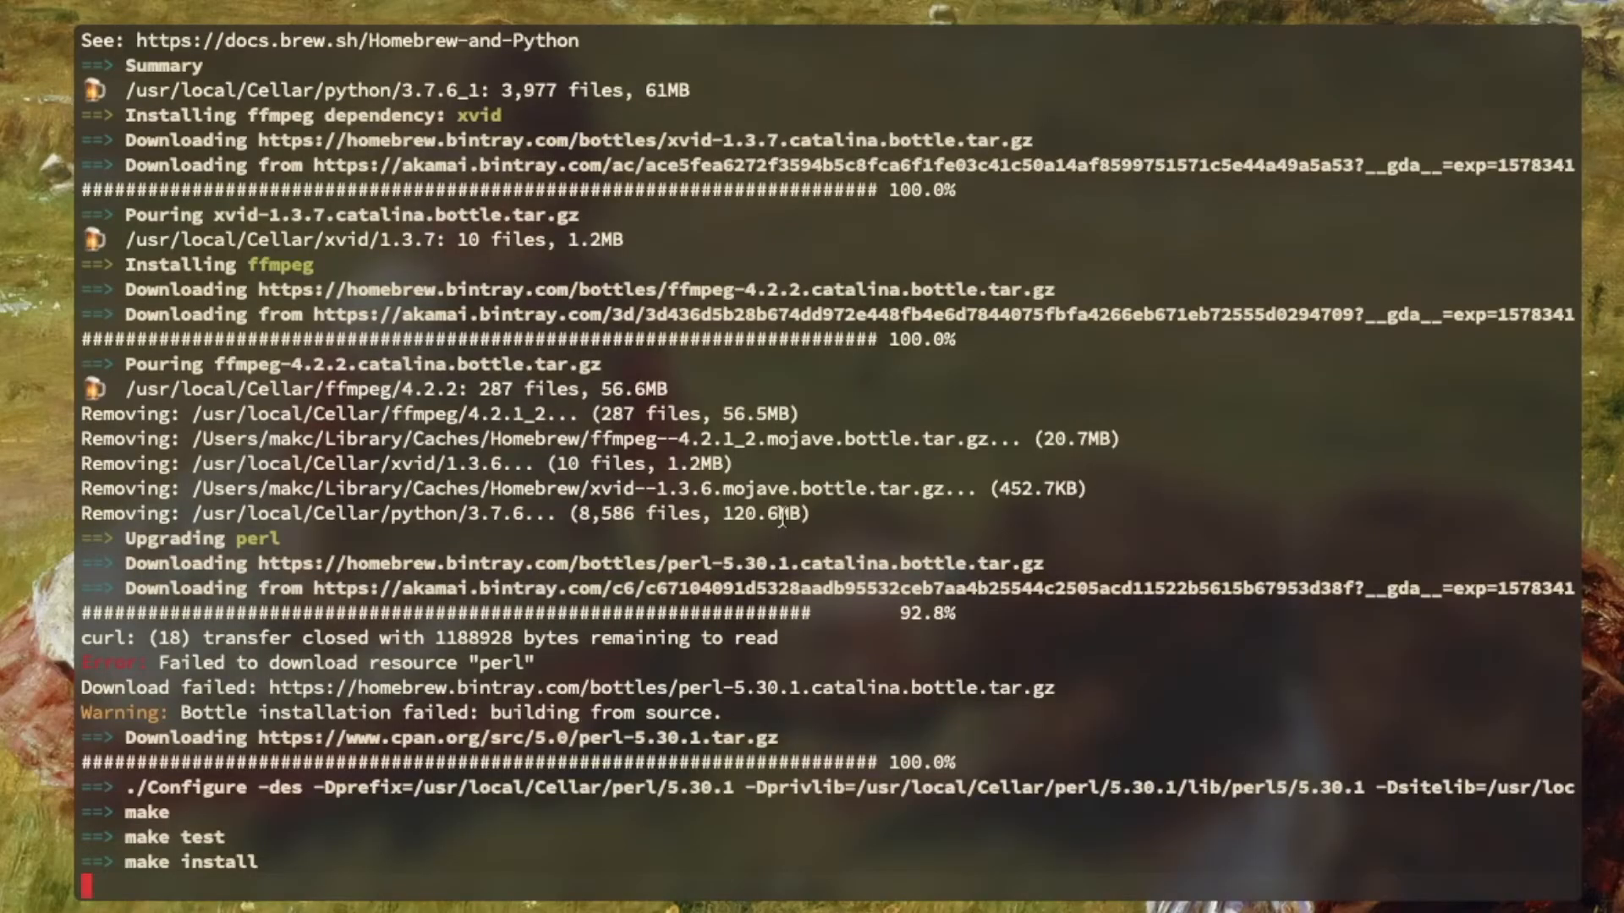
key("ctrl+c")
type("a")
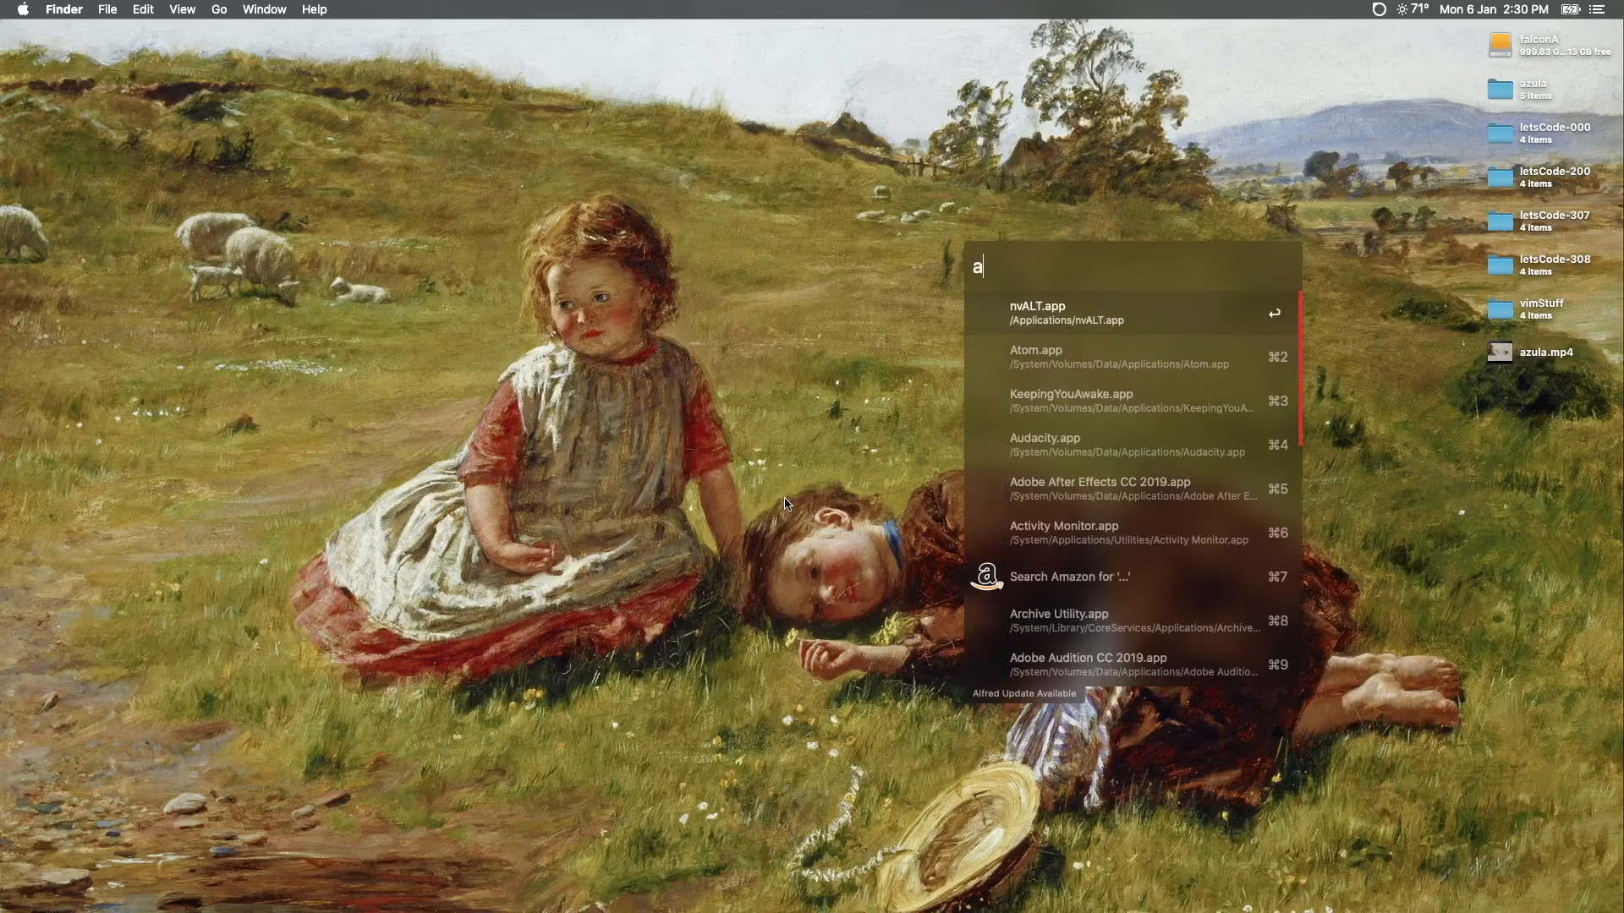
Step: Search Alfred for 'macvi' to find MacVim
type("macvi")
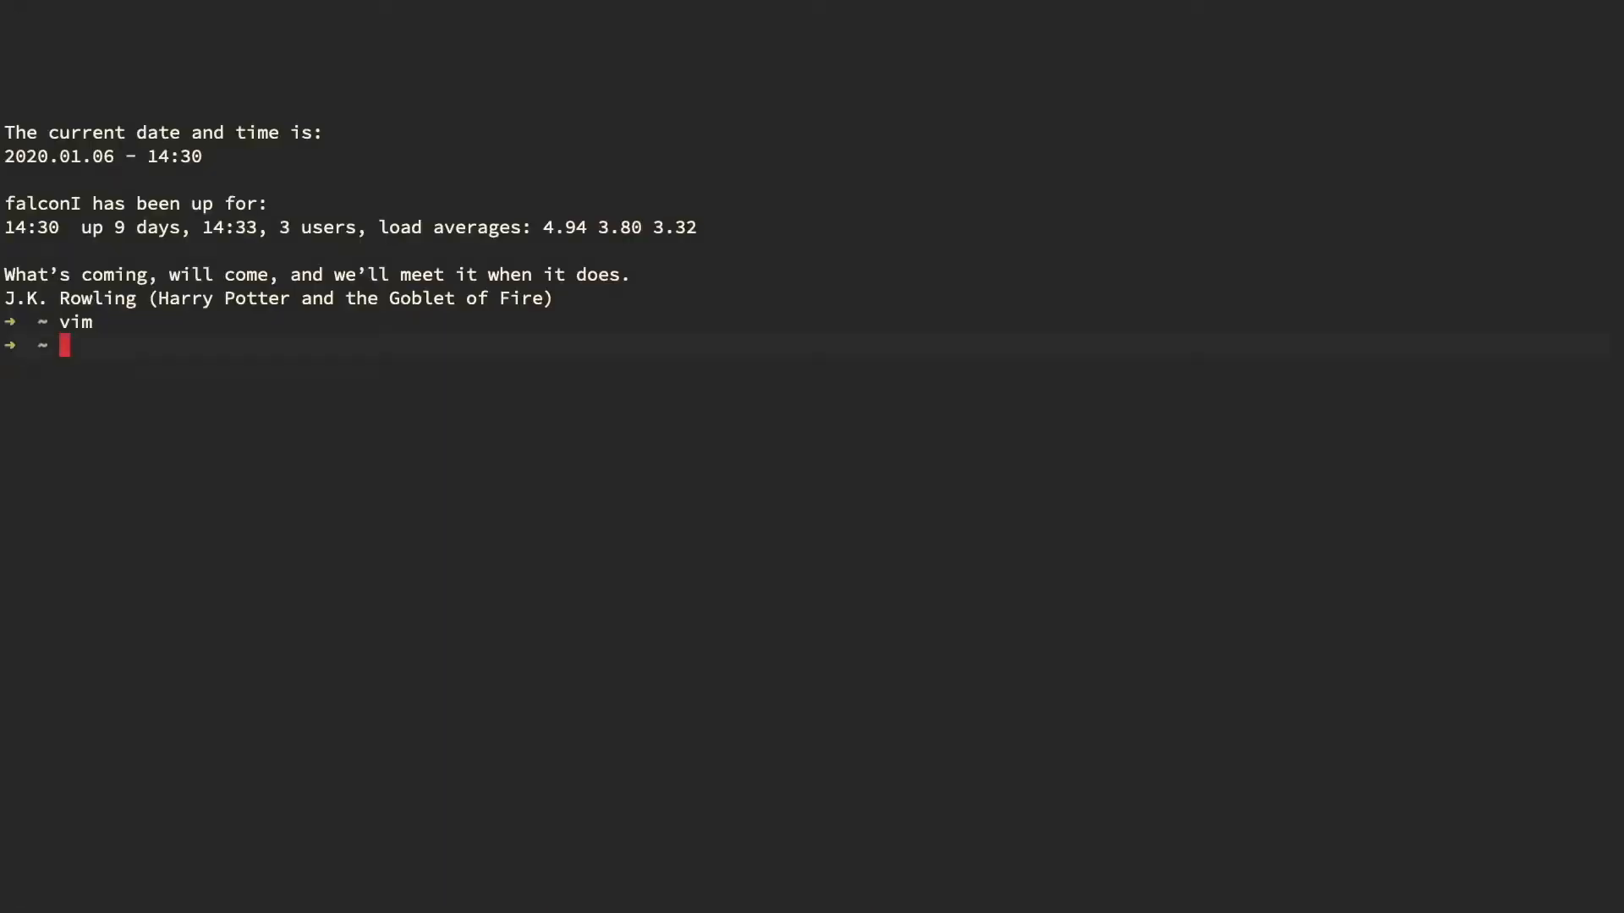
Step: Change into the project directory with 'cd D' before launching Vim on css/main.css
type("cd D")
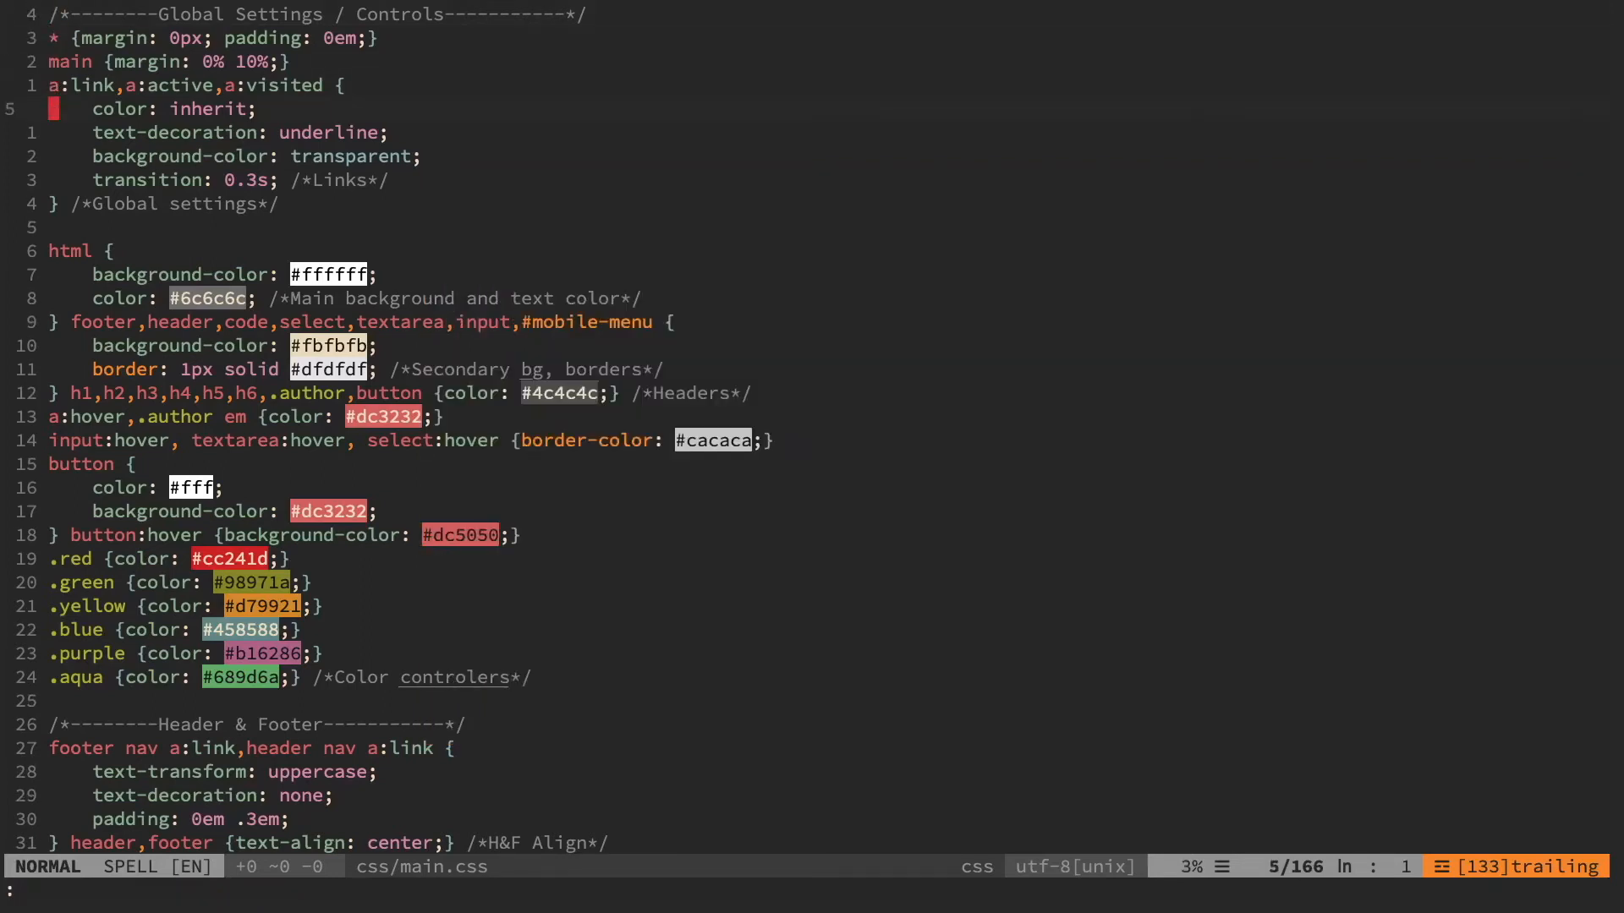
Step: Quit main.css with :q so ~/.vimrc can be opened
type("q")
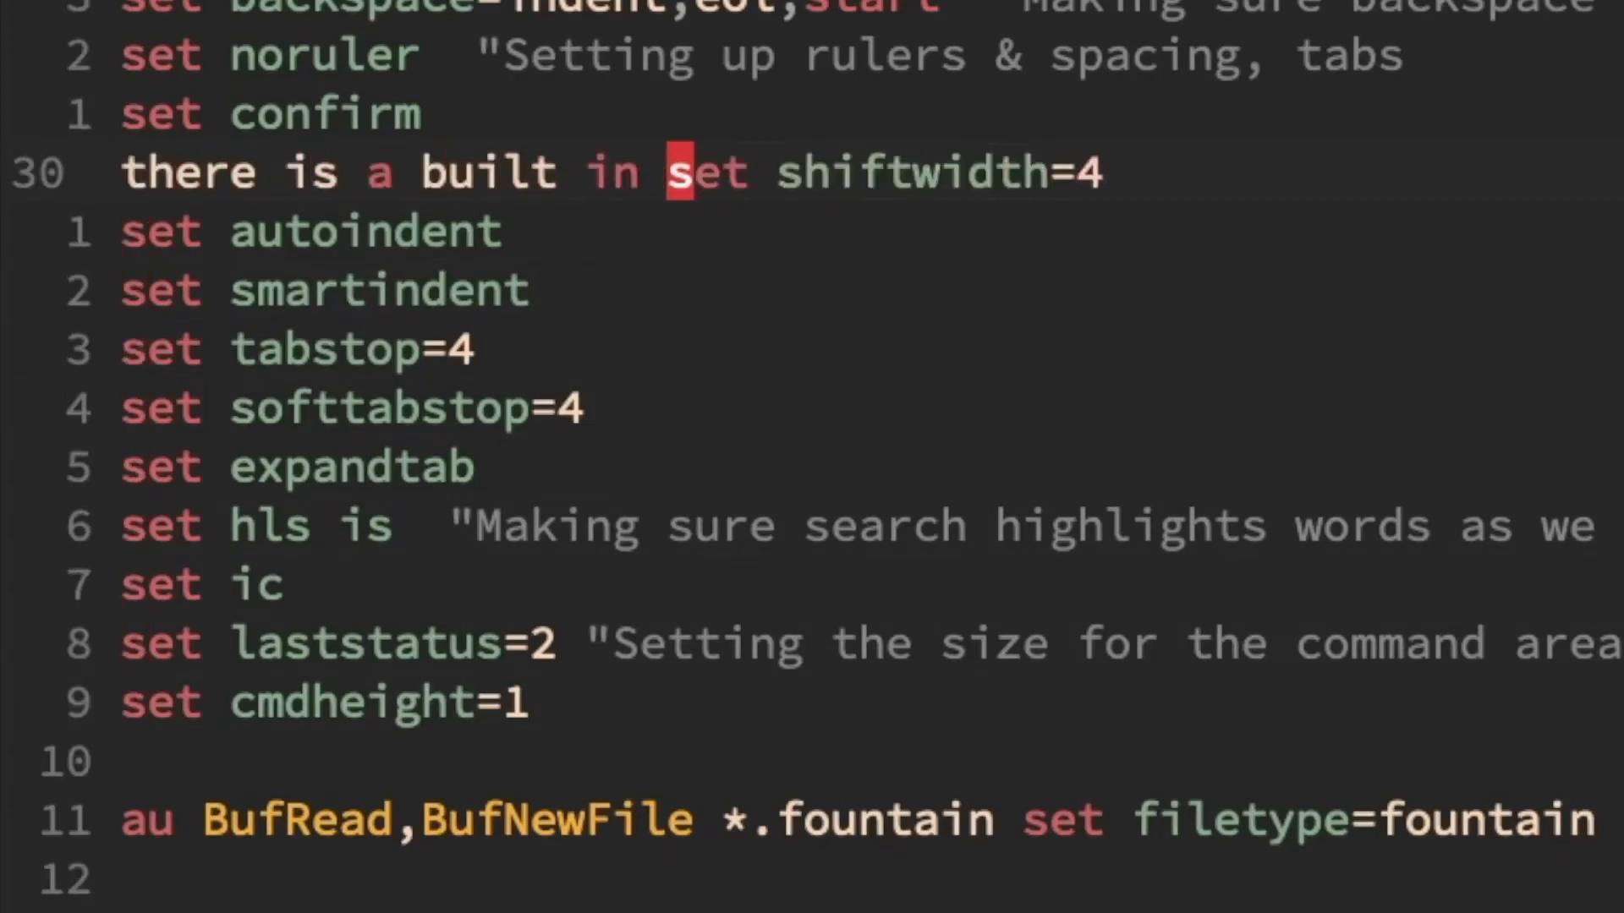
Step: Finish the vimrc note by typing 'way to do that' before the shiftwidth line
type("way to do that")
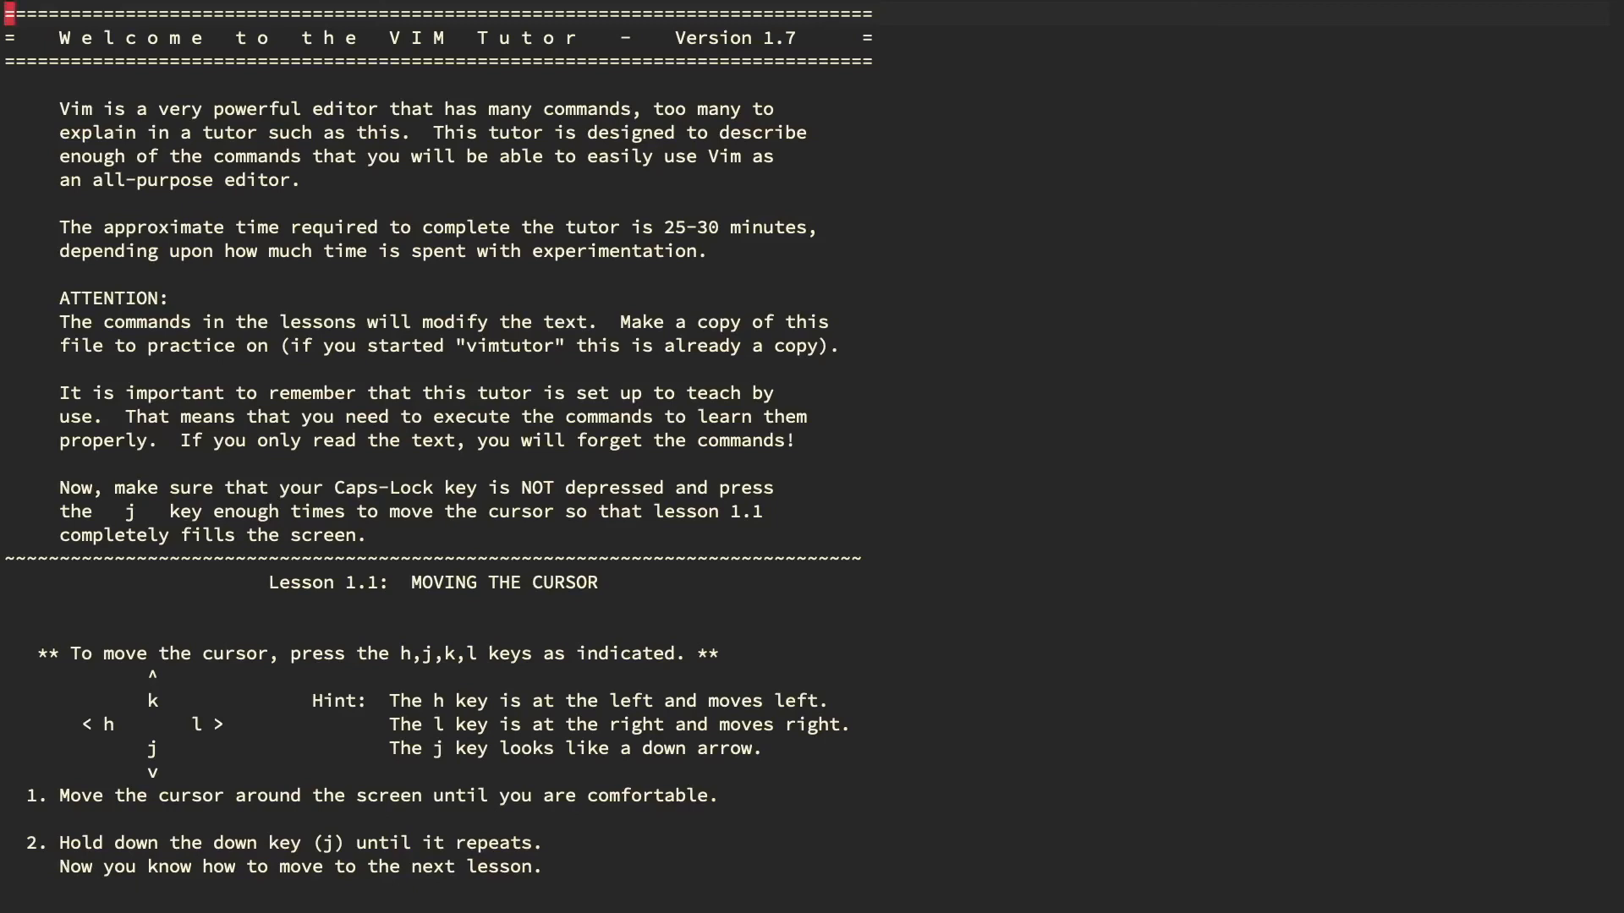
mouse_move(757, 230)
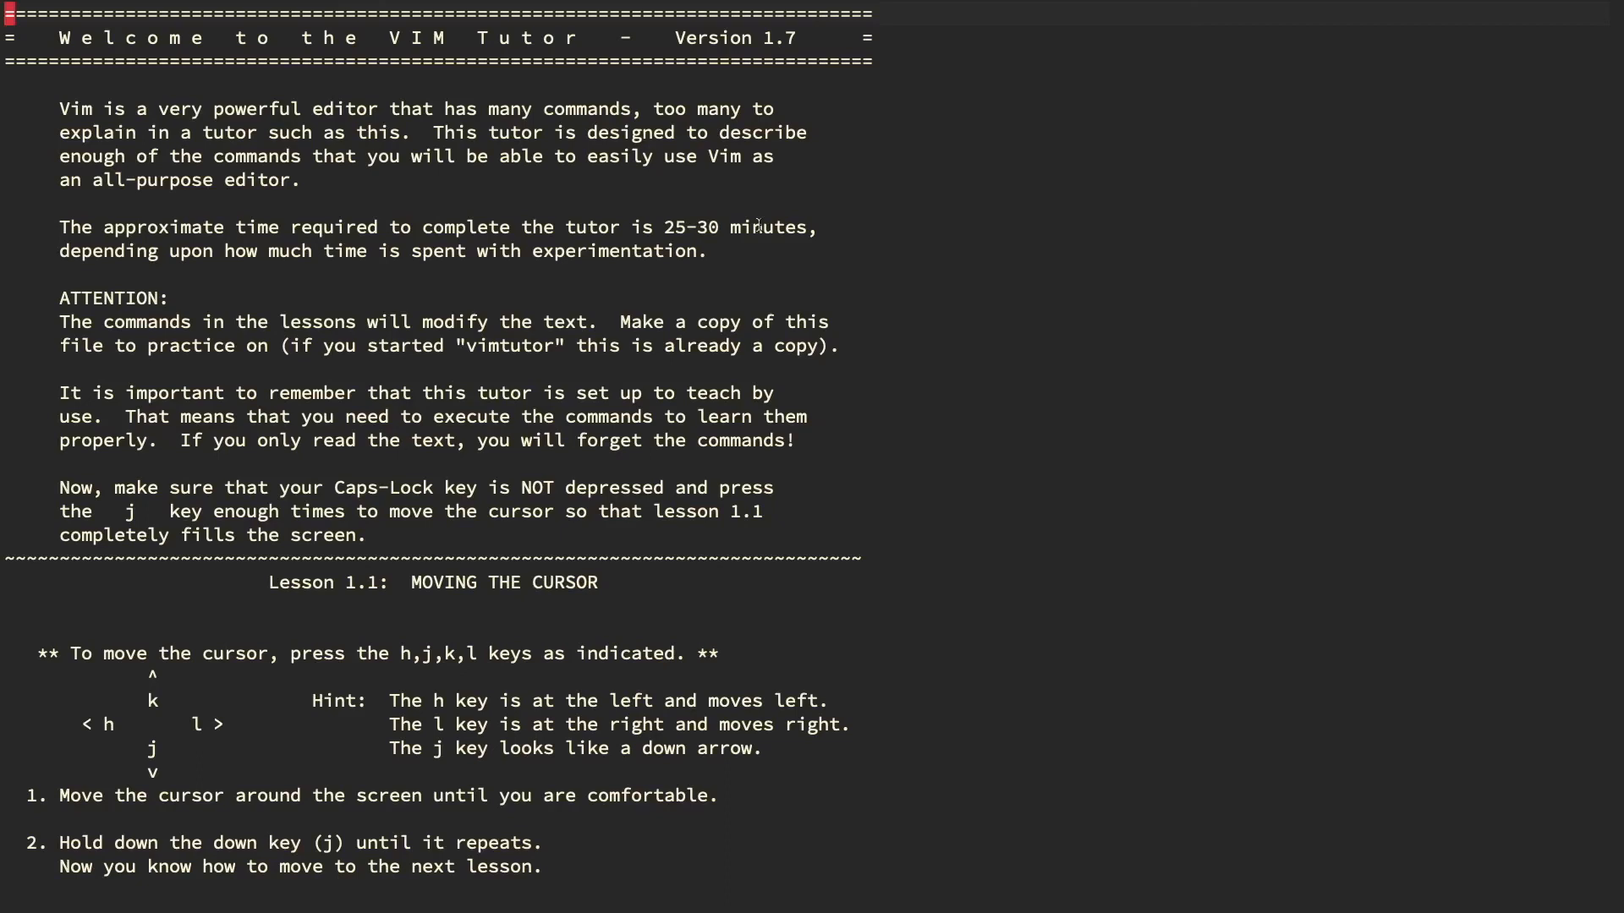